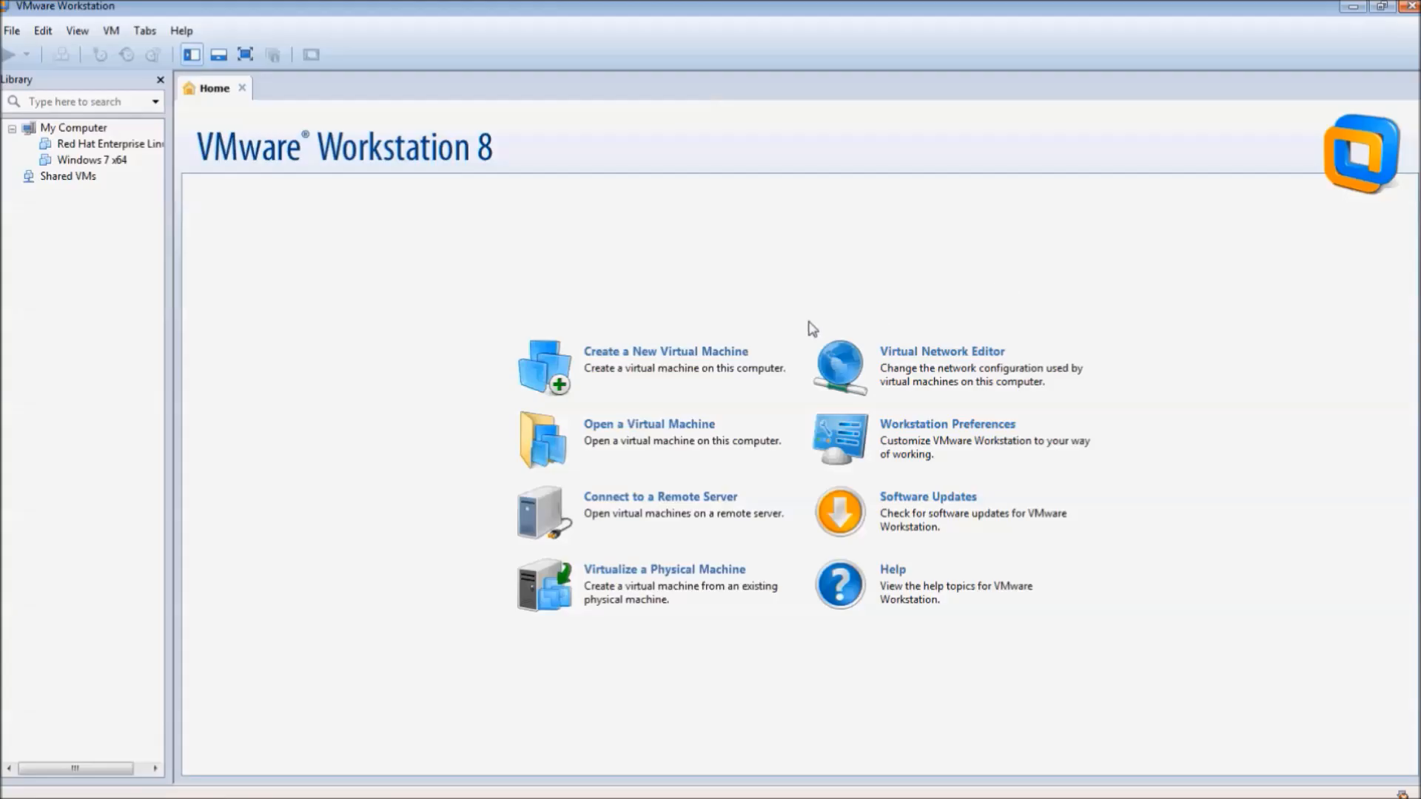
Start a custom new VM with Workstation 8.0 compatibility, using the Windows Server 2012 disc image.
left_click(665, 352)
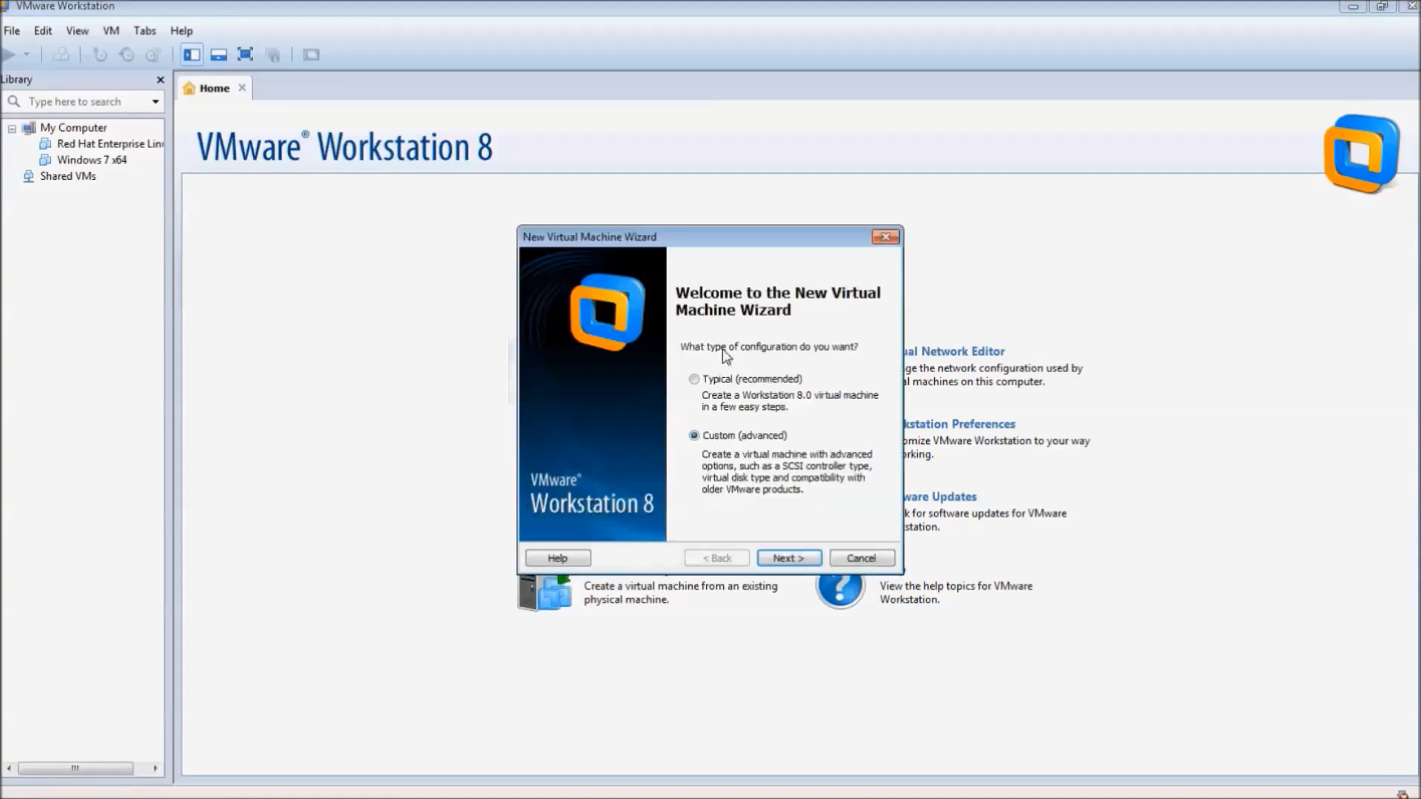
left_click(787, 558)
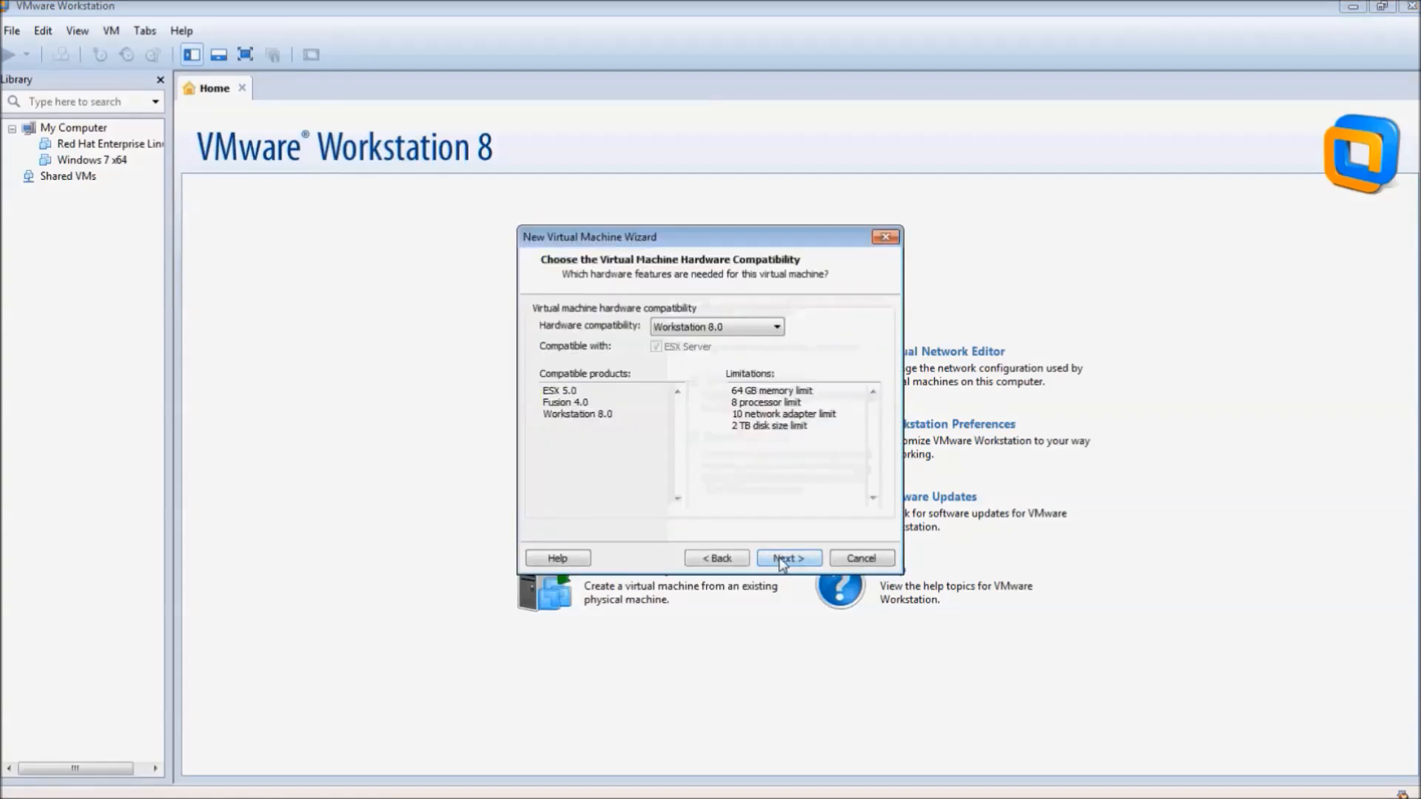
left_click(786, 558)
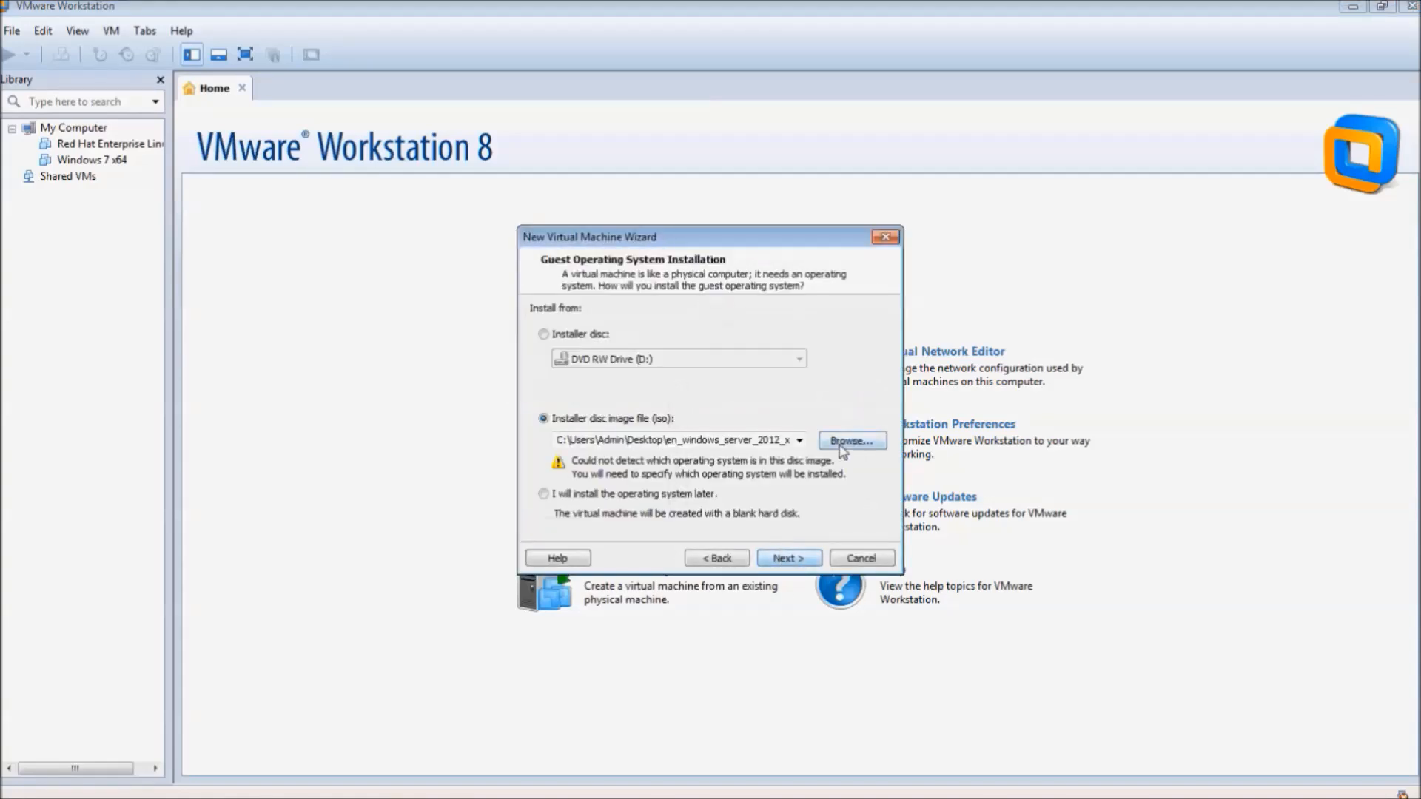
left_click(850, 441)
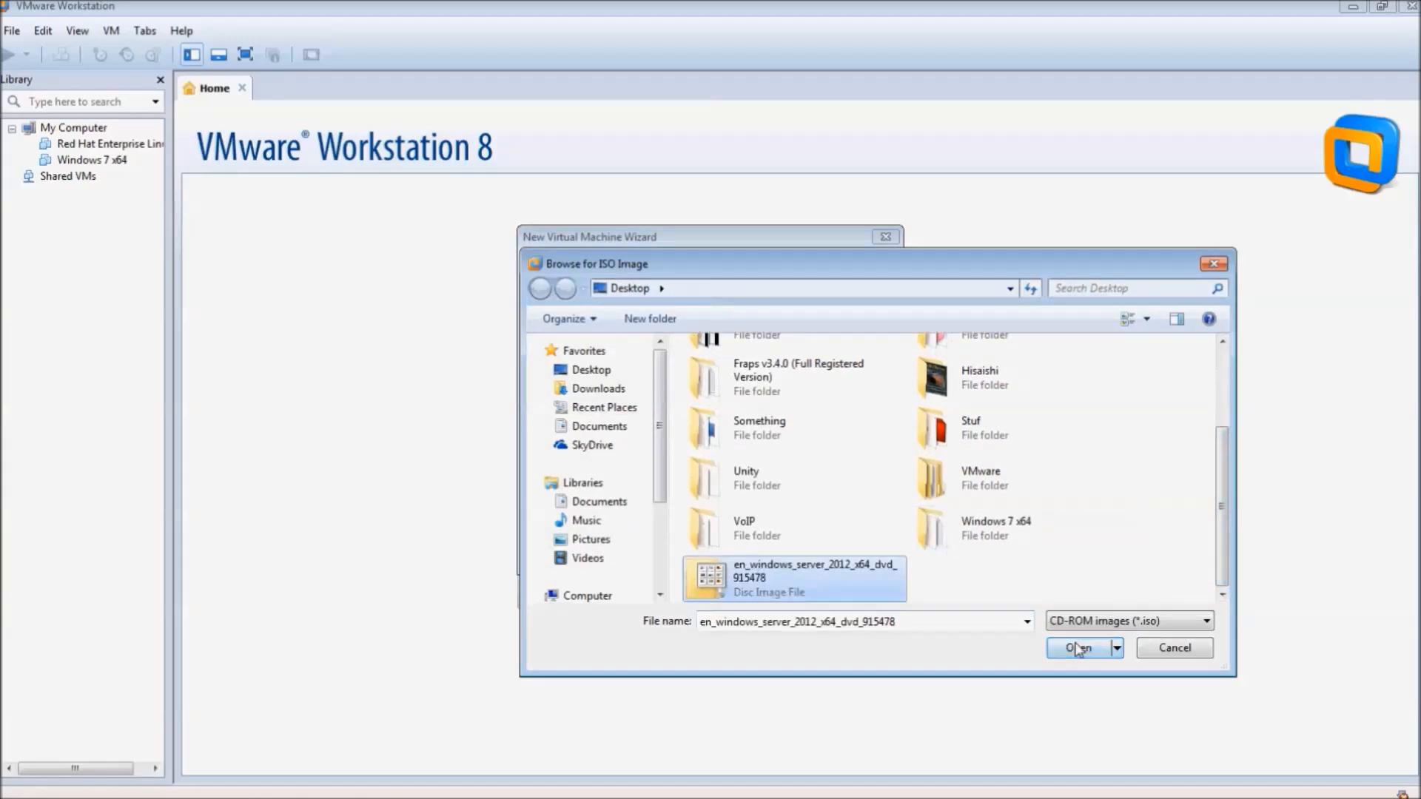
left_click(1079, 646)
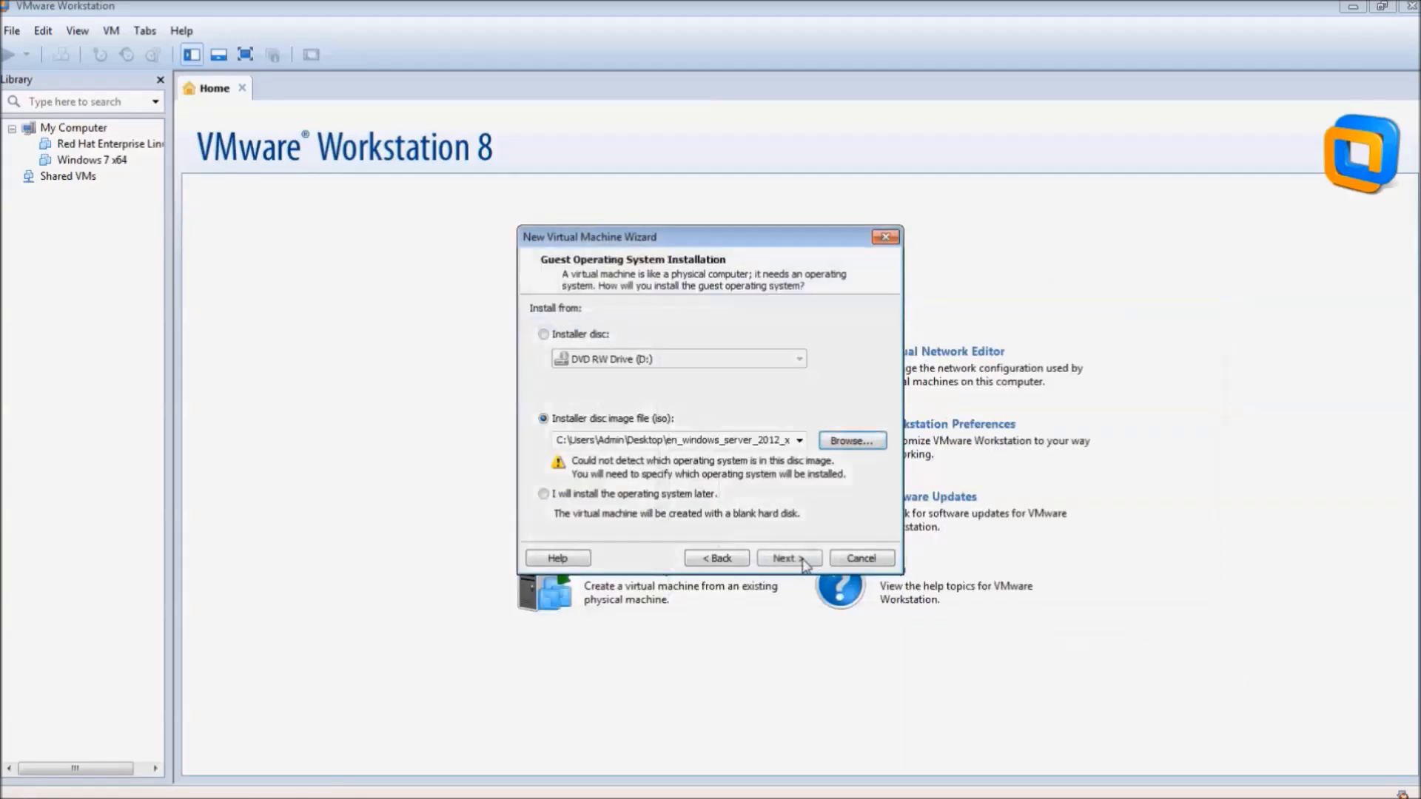
left_click(788, 558)
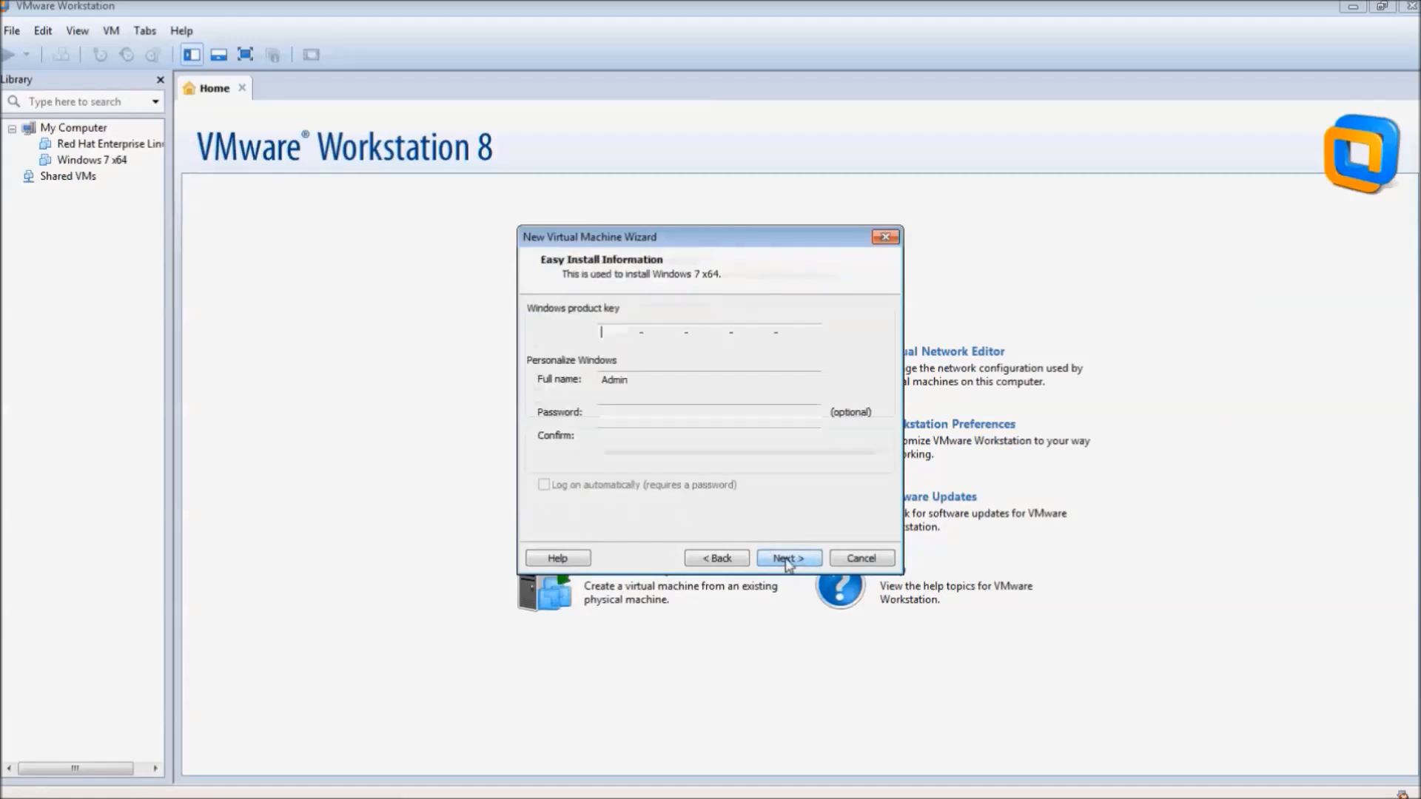
Skip the product key, keep the name Windows Server 2012, use bridged networking and a 60 GB split disk, and finish.
left_click(786, 558)
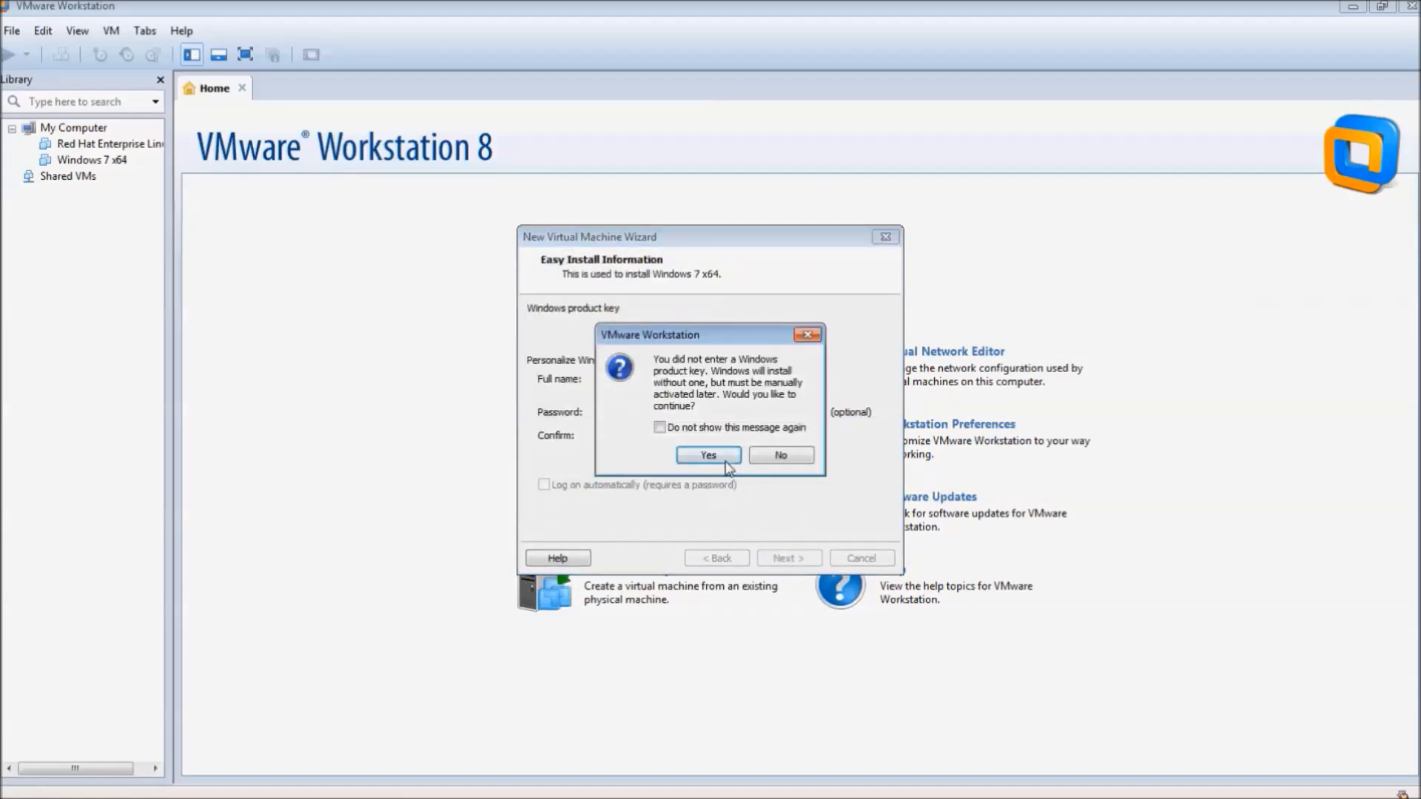
left_click(708, 454)
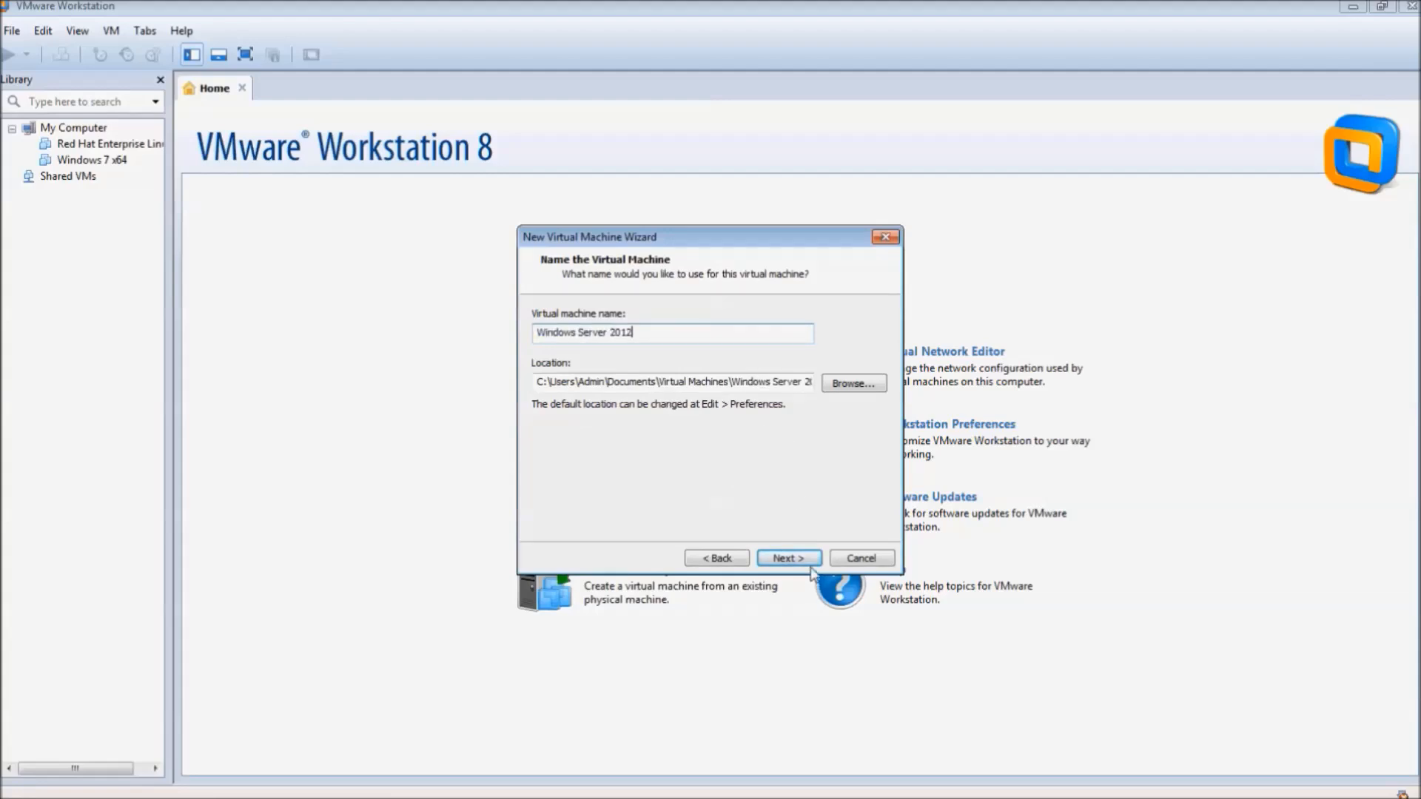
left_click(786, 558)
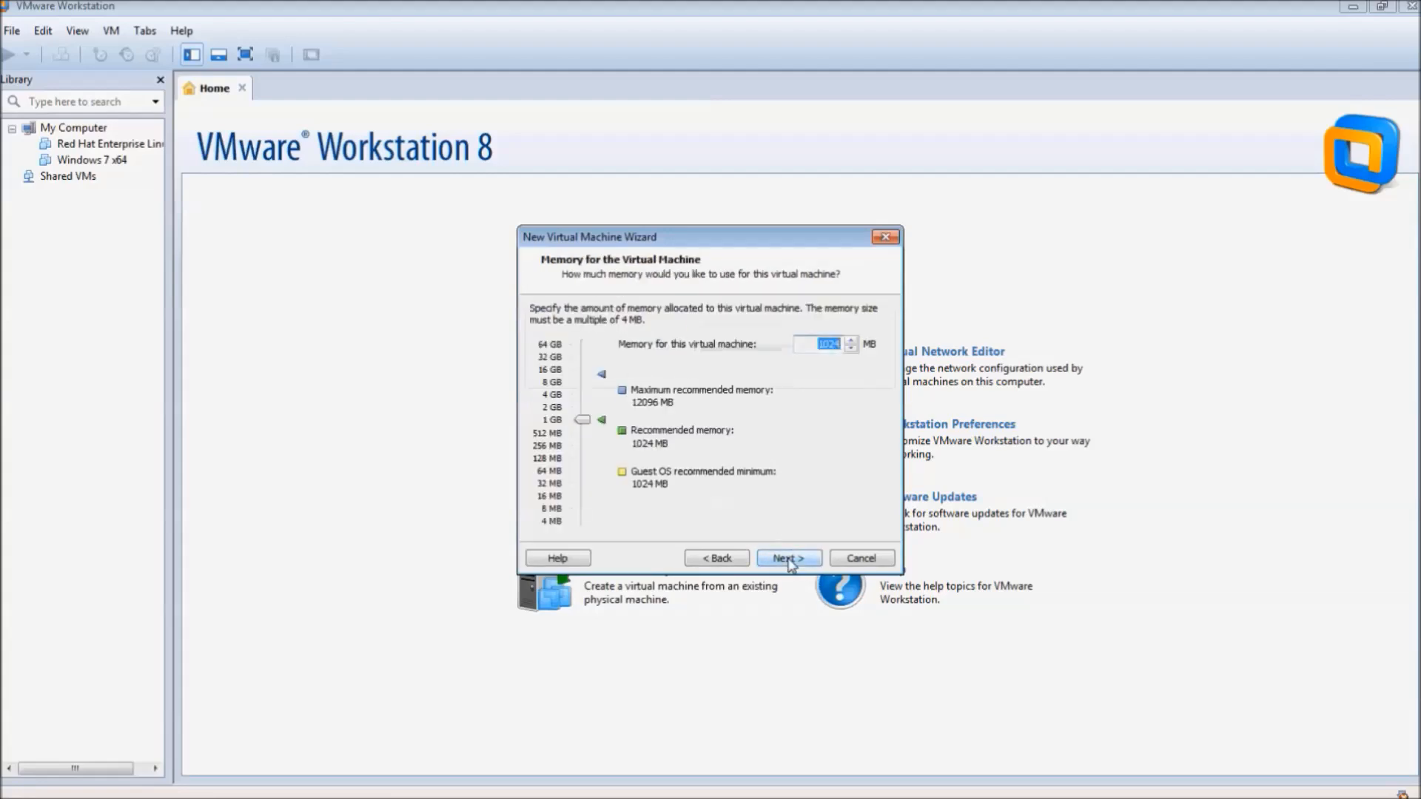
left_click(787, 558)
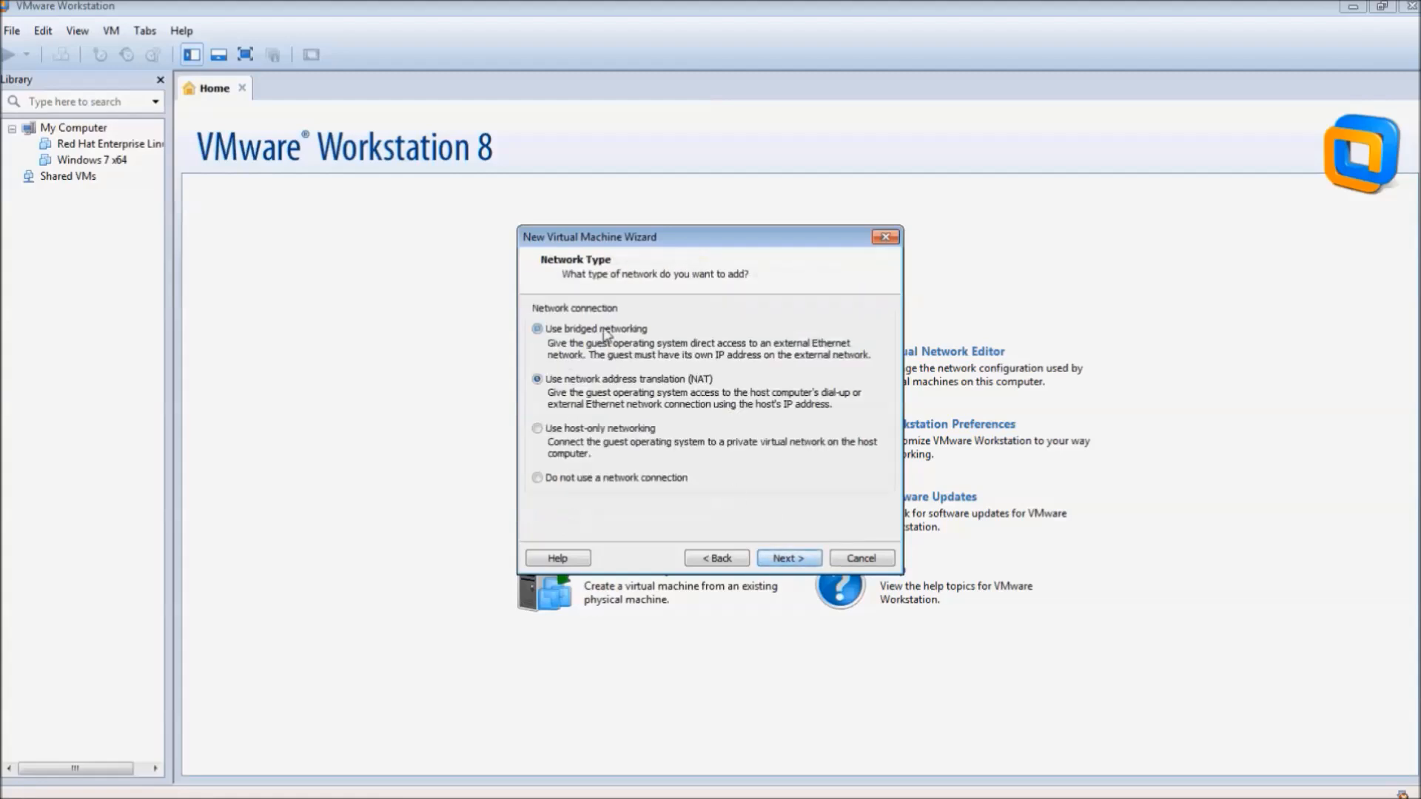
left_click(788, 558)
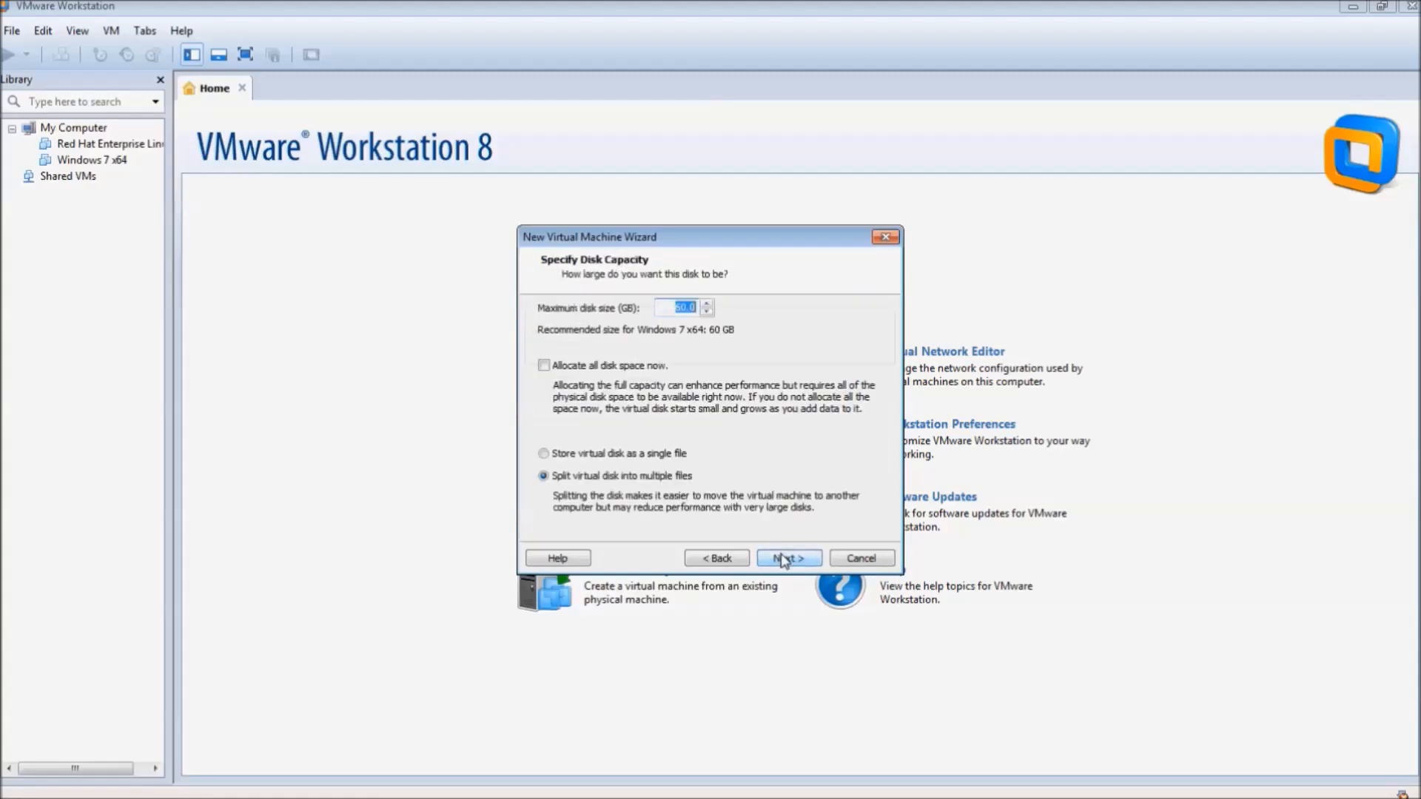
left_click(786, 558)
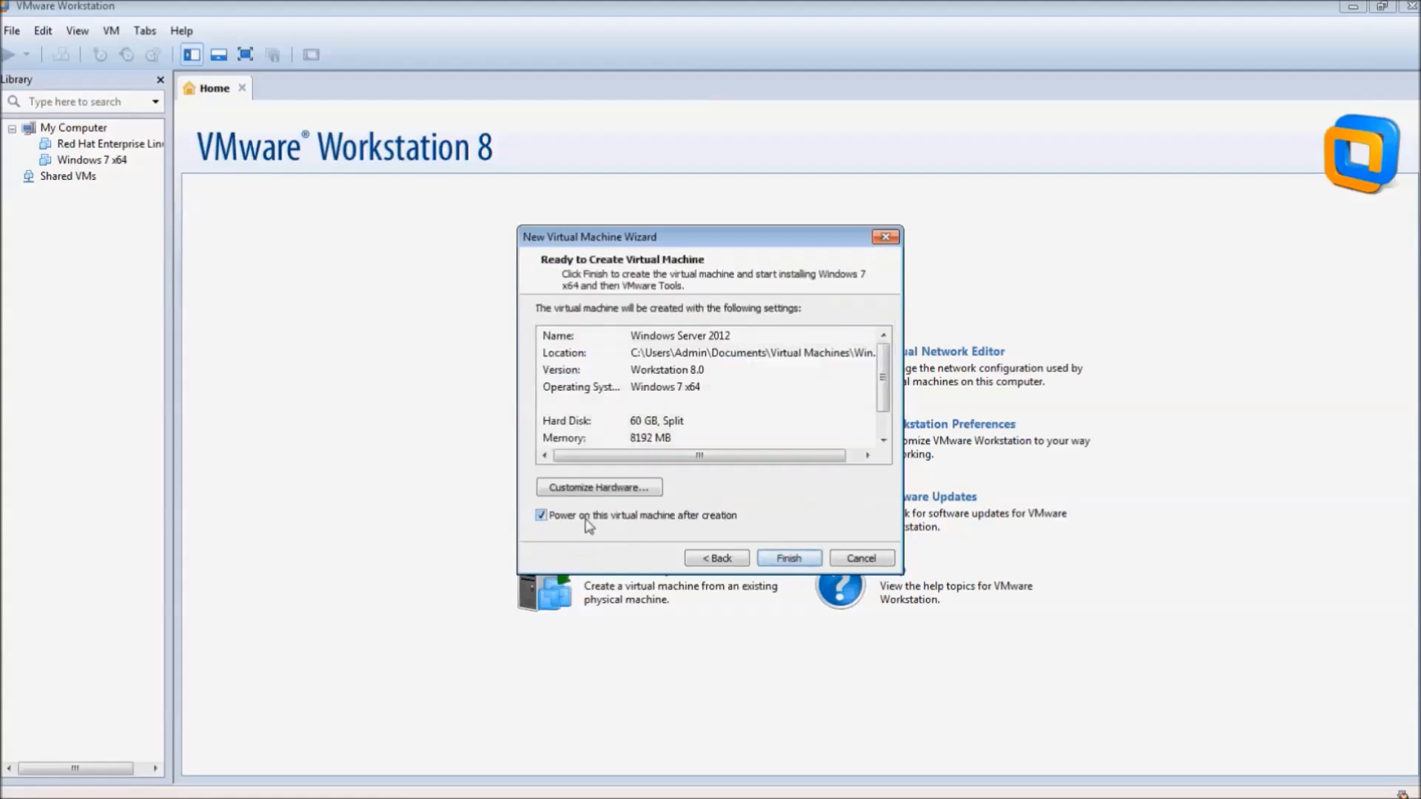
left_click(786, 558)
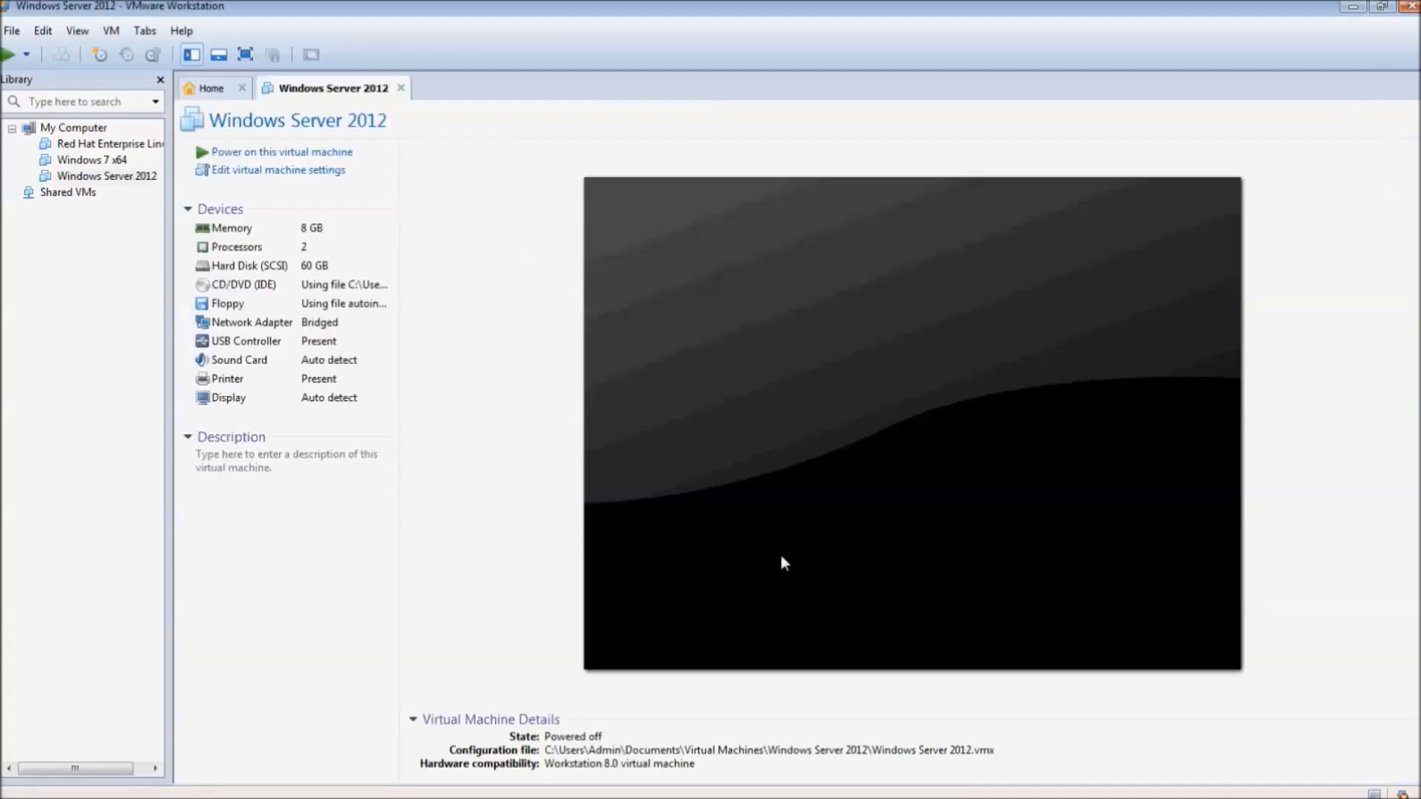
Set the floppy drive to auto detect, power on the VM and decline reconnecting the floppy.
left_click(277, 169)
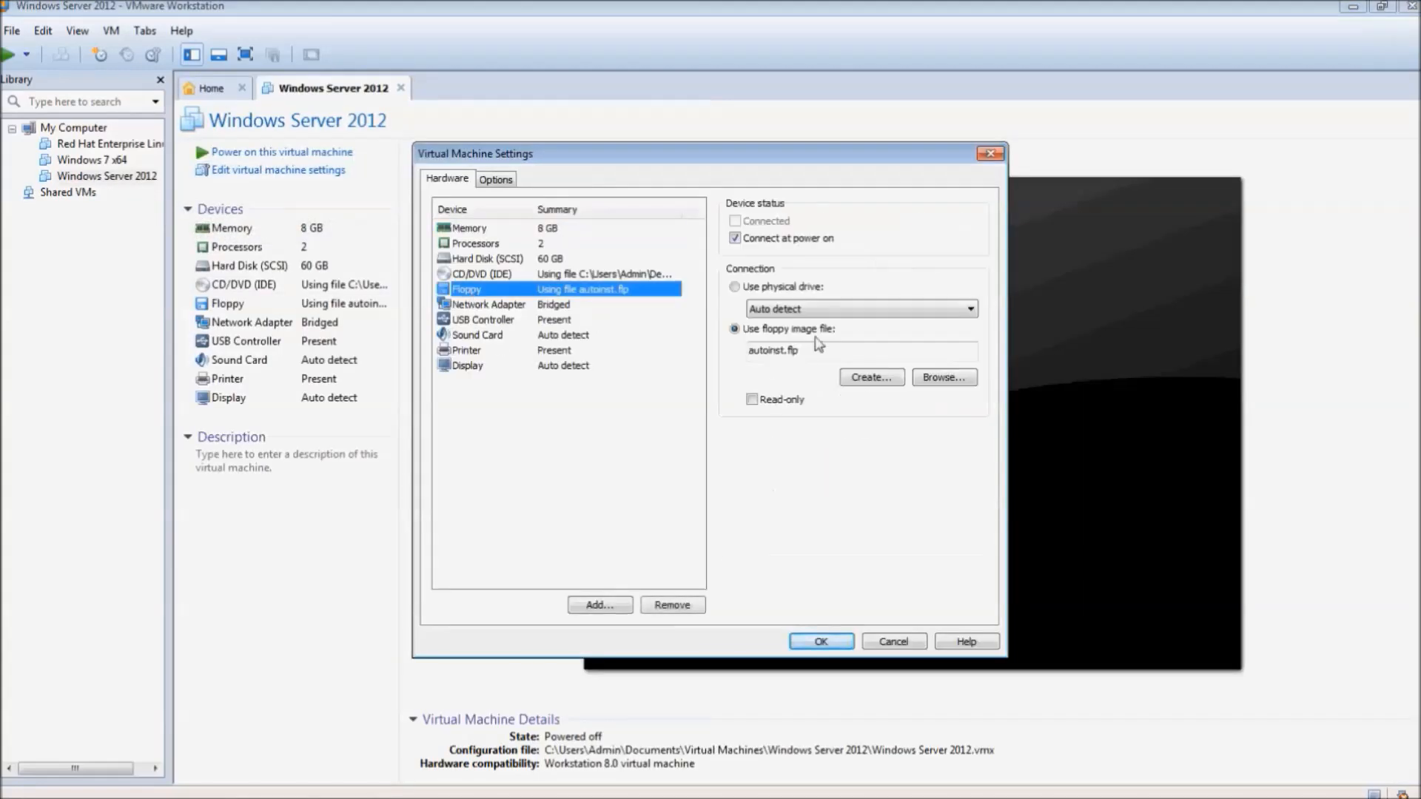
left_click(818, 641)
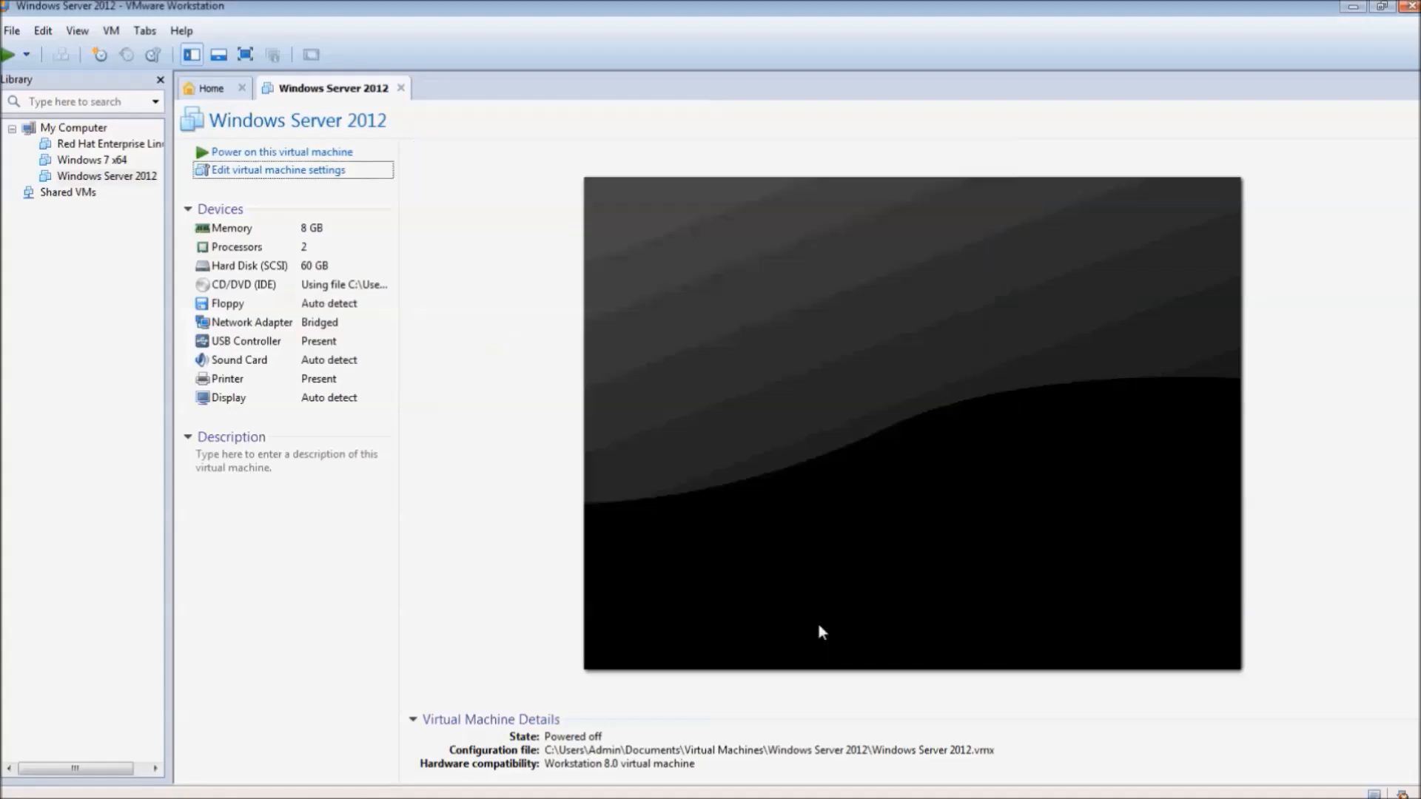
left_click(282, 151)
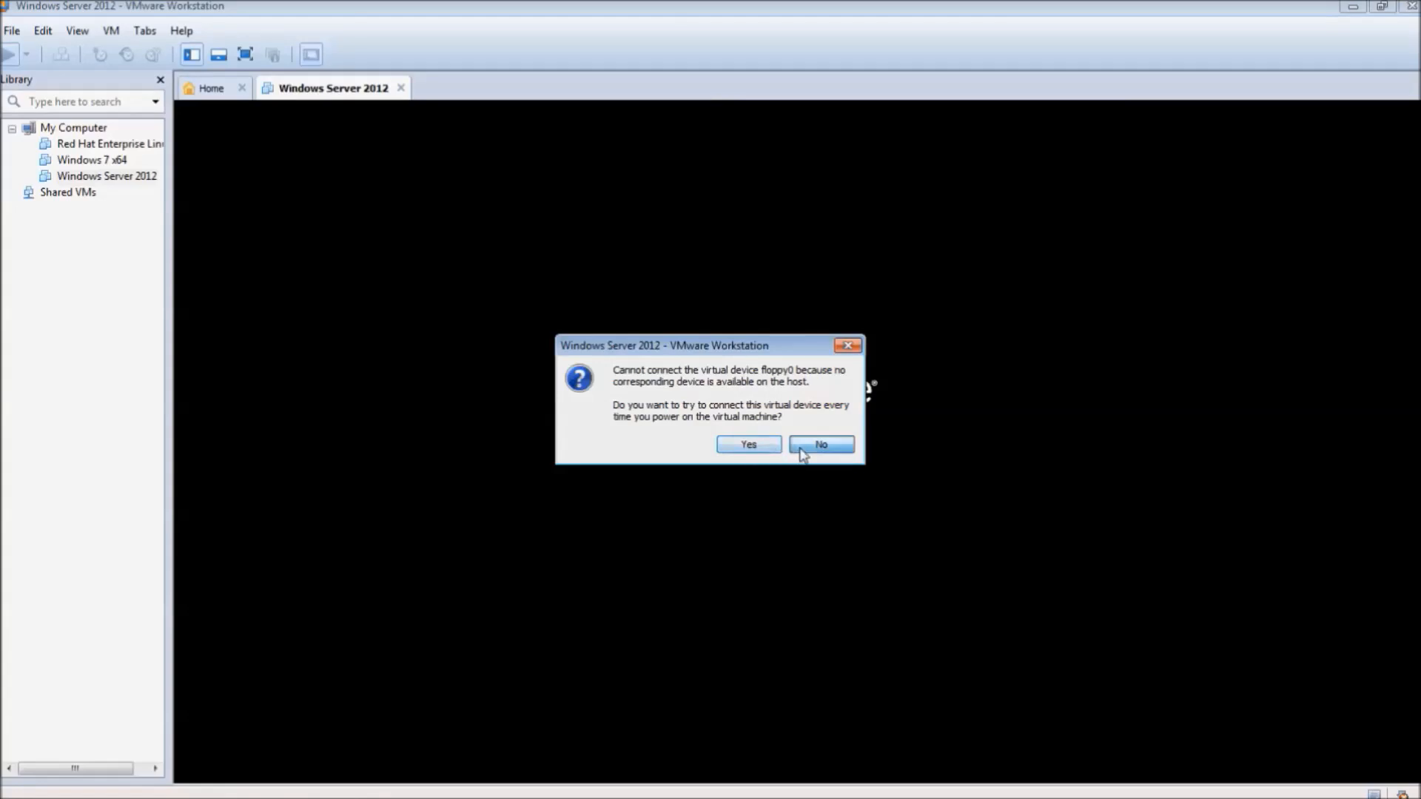
left_click(820, 444)
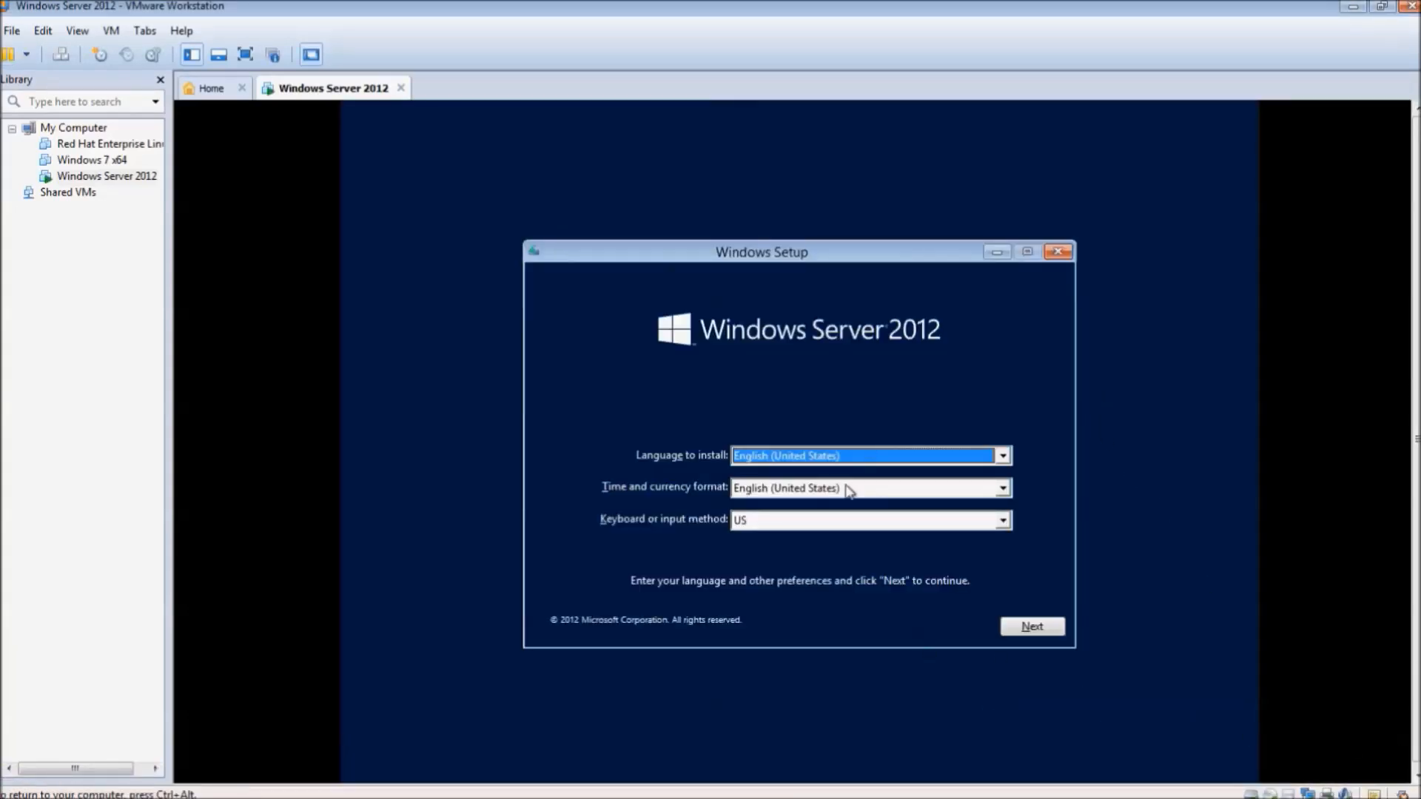
Accept English defaults, submit the product key, choose Datacenter Server with a GUI and restart.
left_click(1032, 626)
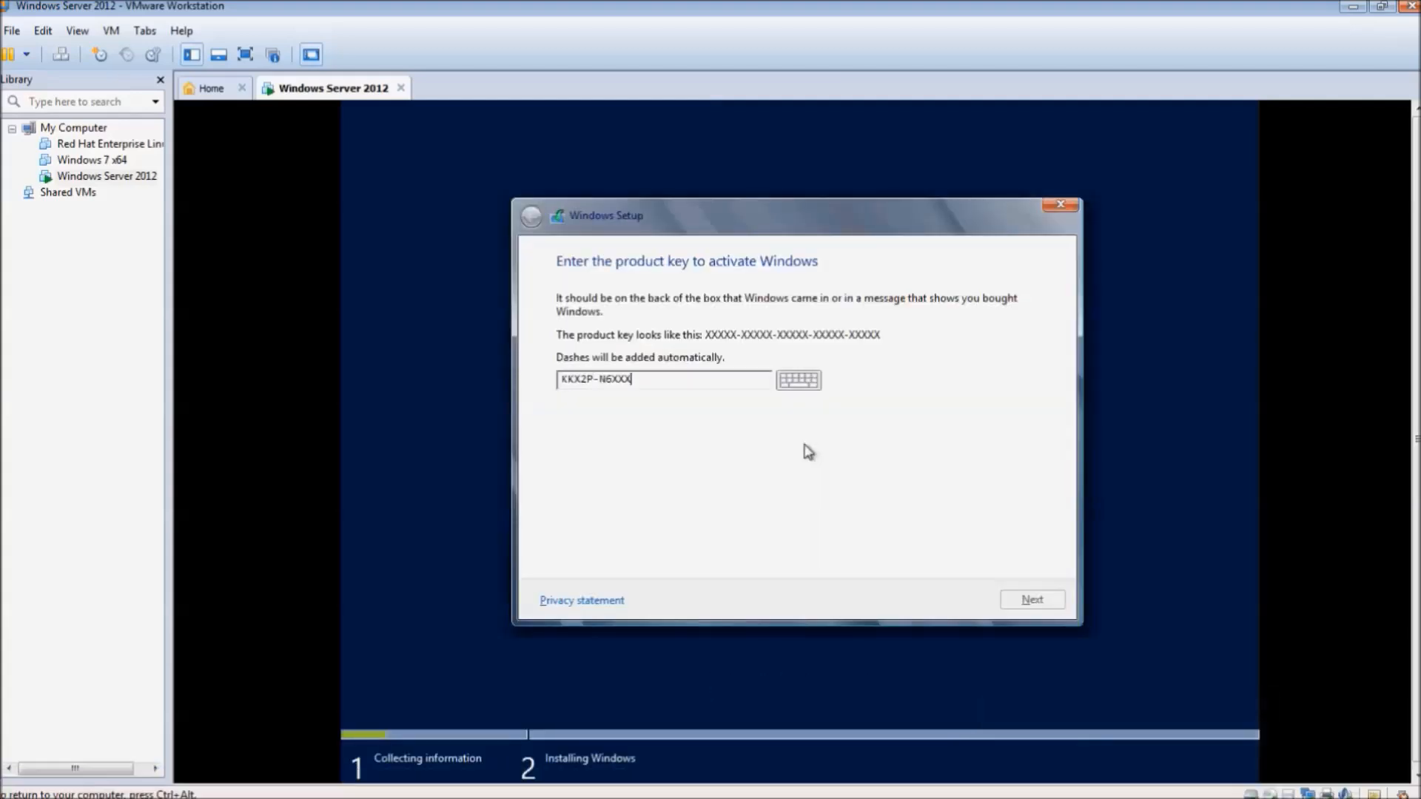
left_click(1032, 600)
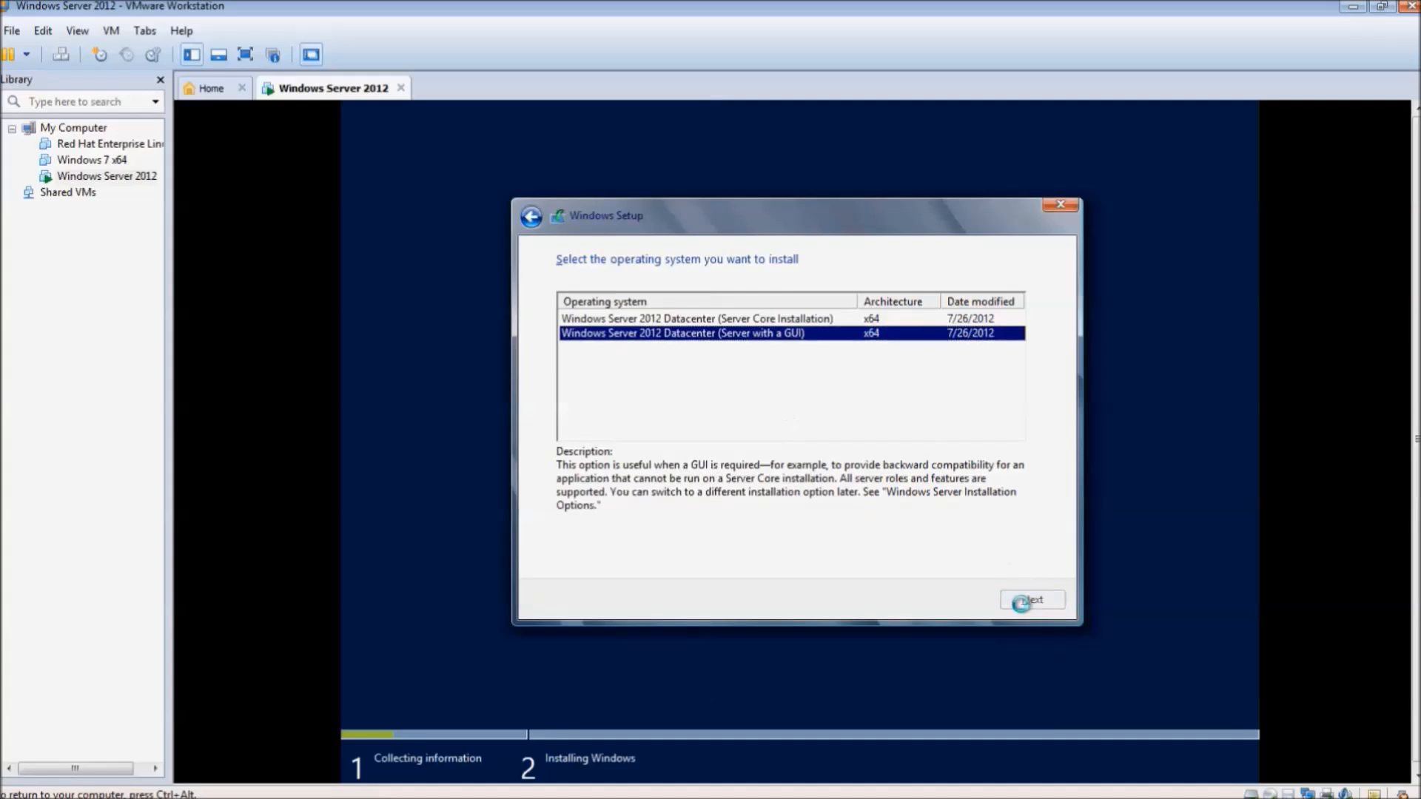
left_click(1032, 600)
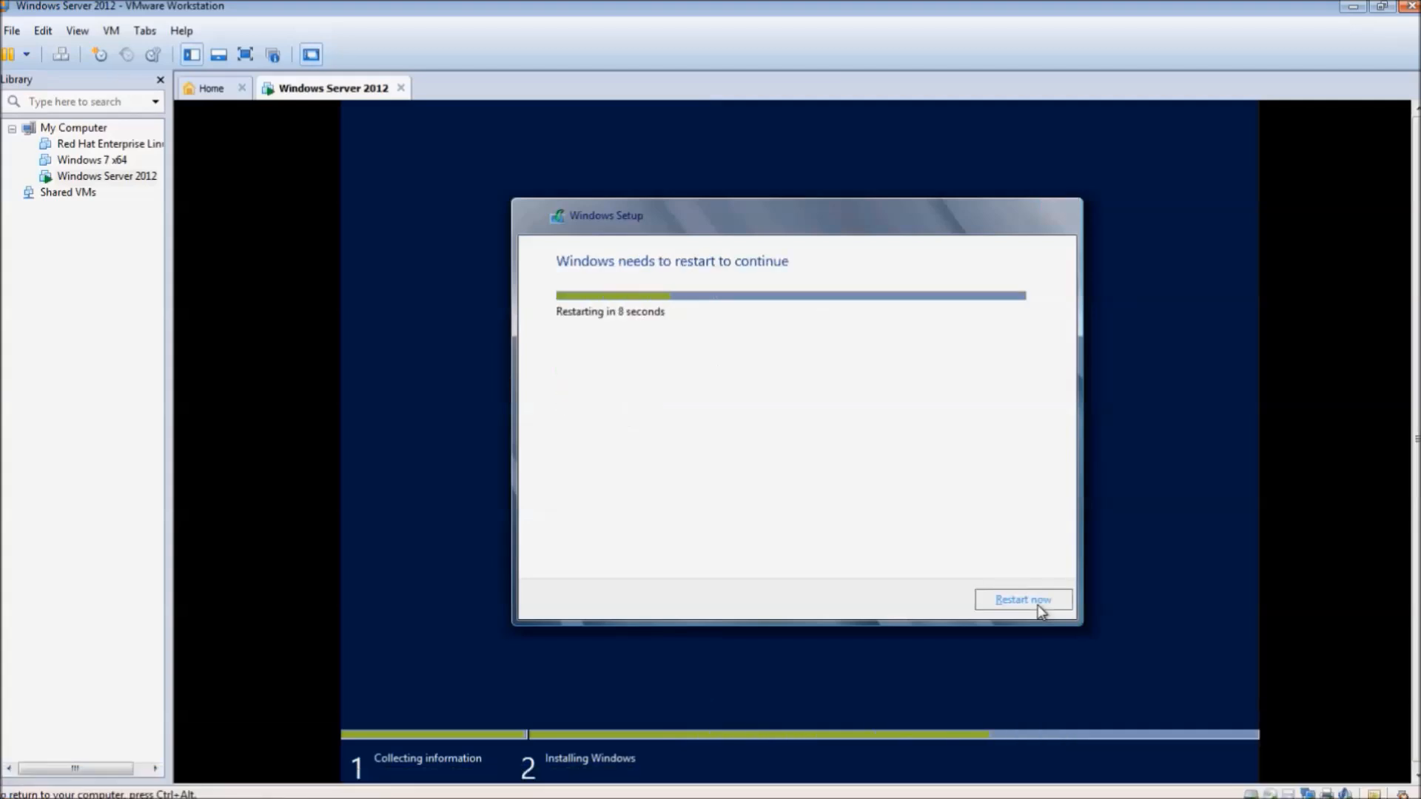
left_click(1023, 599)
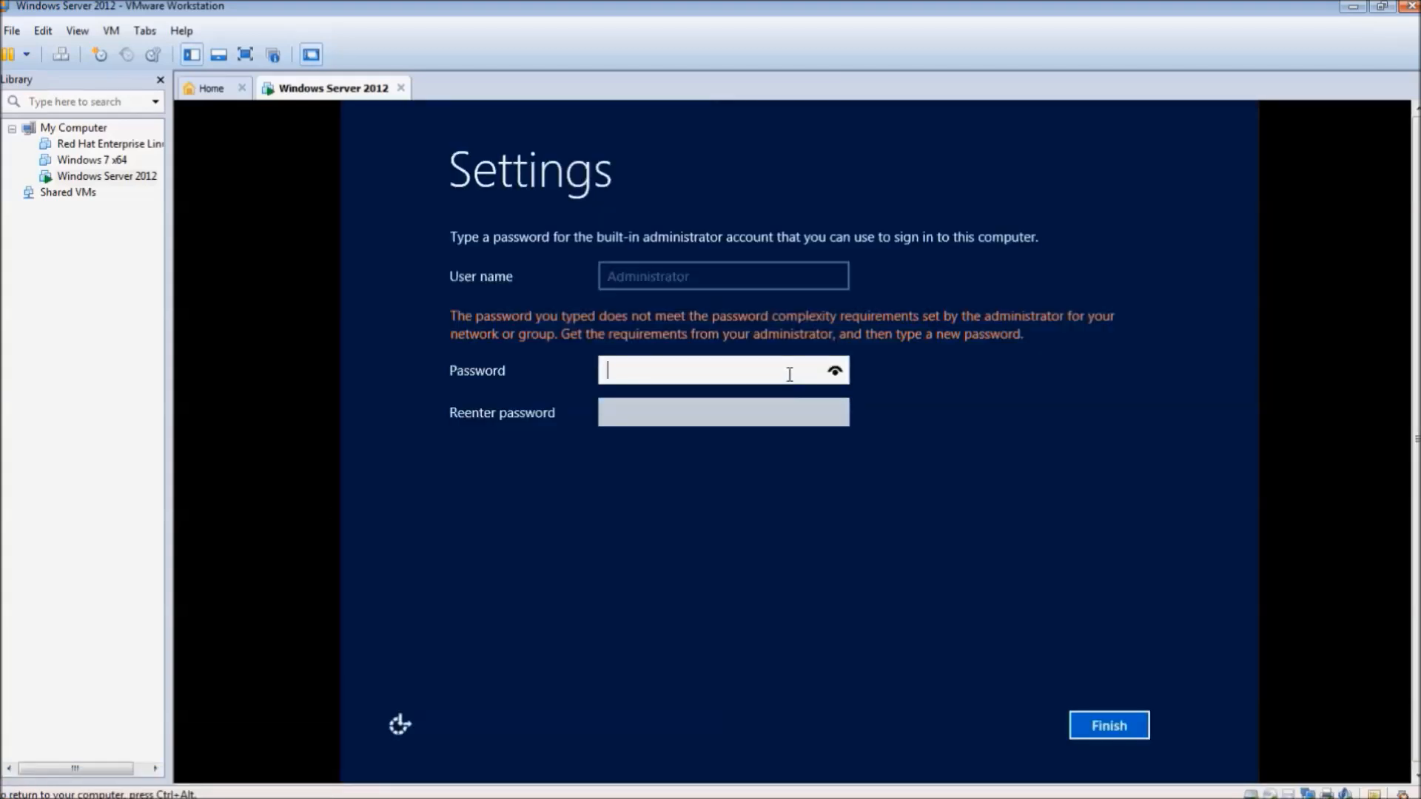
Finish setting the Administrator password to reach the desktop.
left_click(1107, 725)
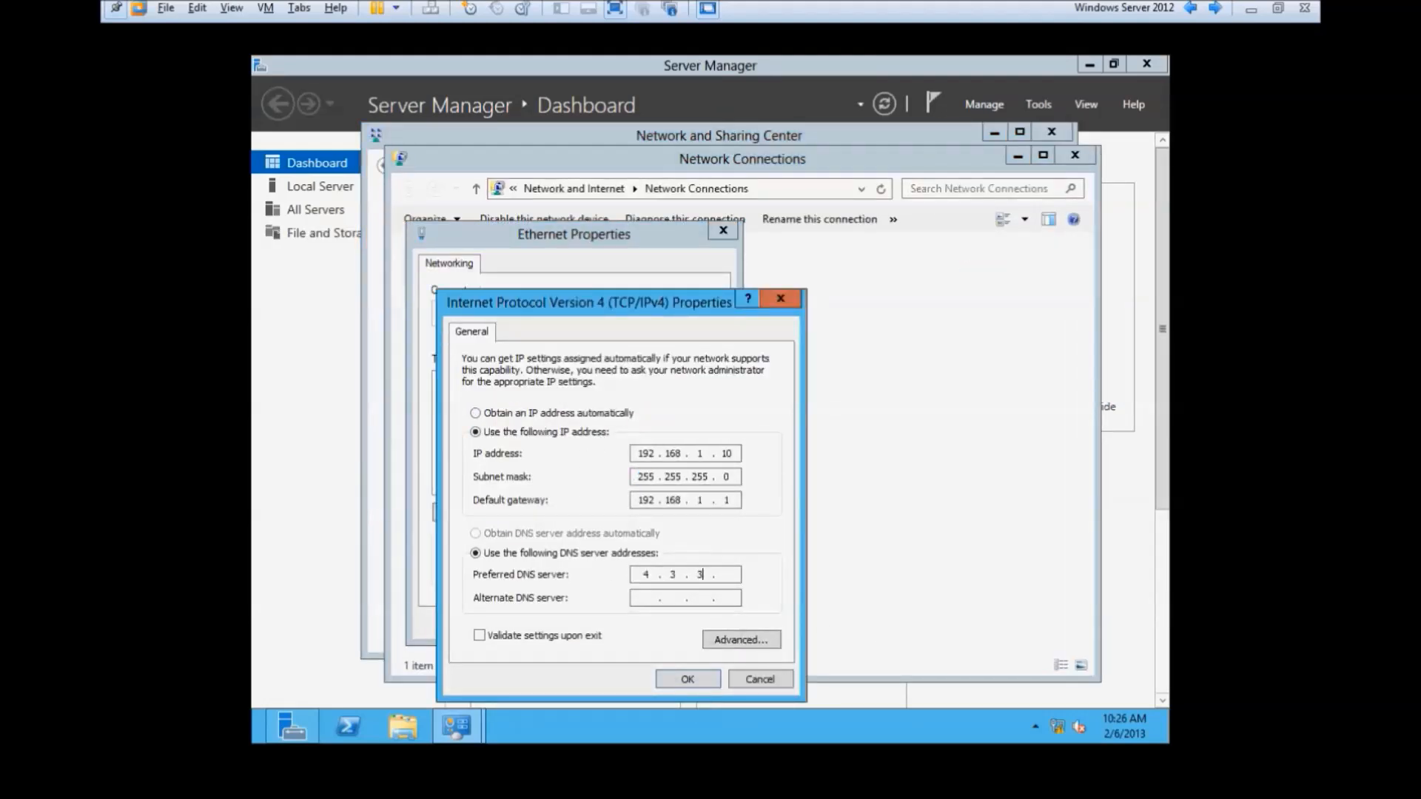
Confirm the static IP, then install Active Directory Domain Services with its required features.
left_click(687, 680)
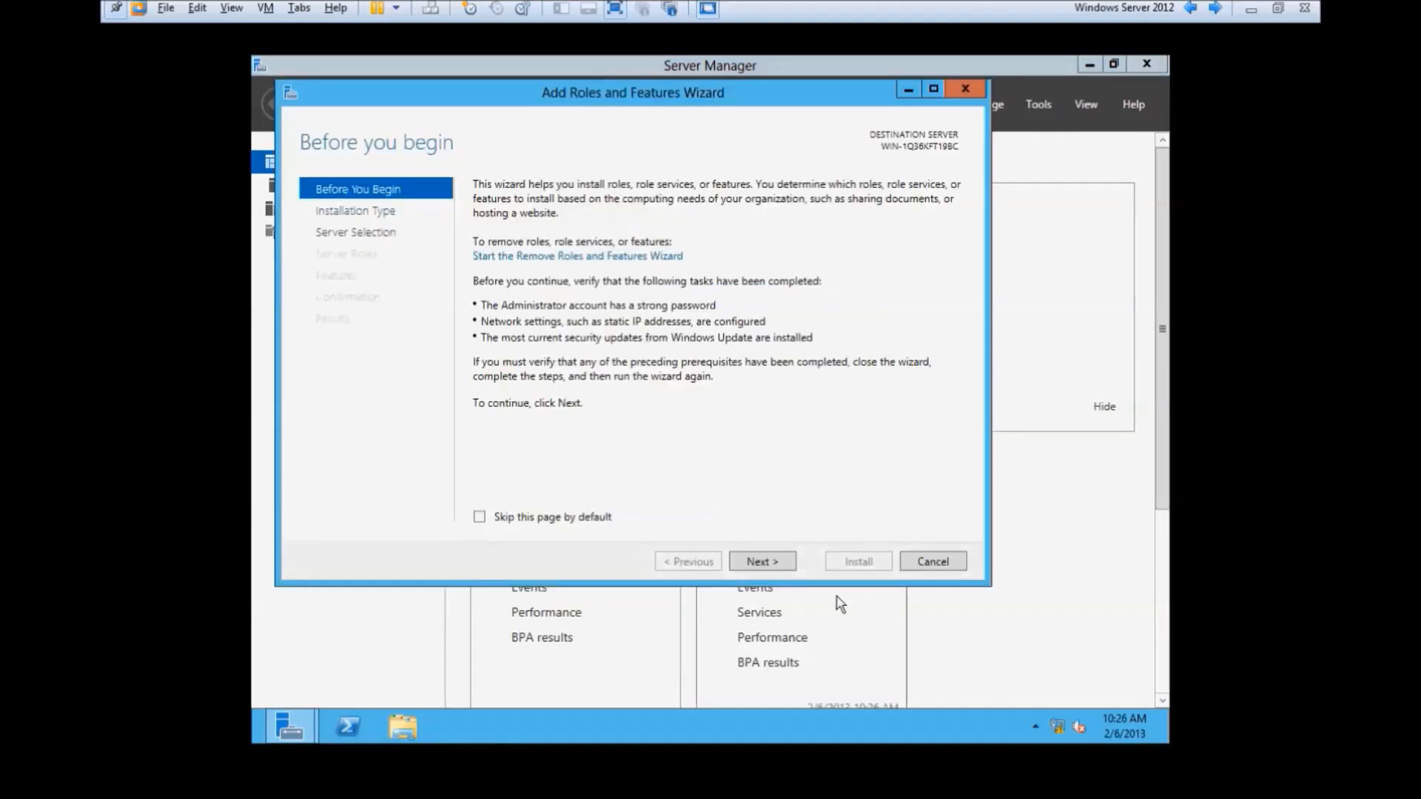
left_click(763, 561)
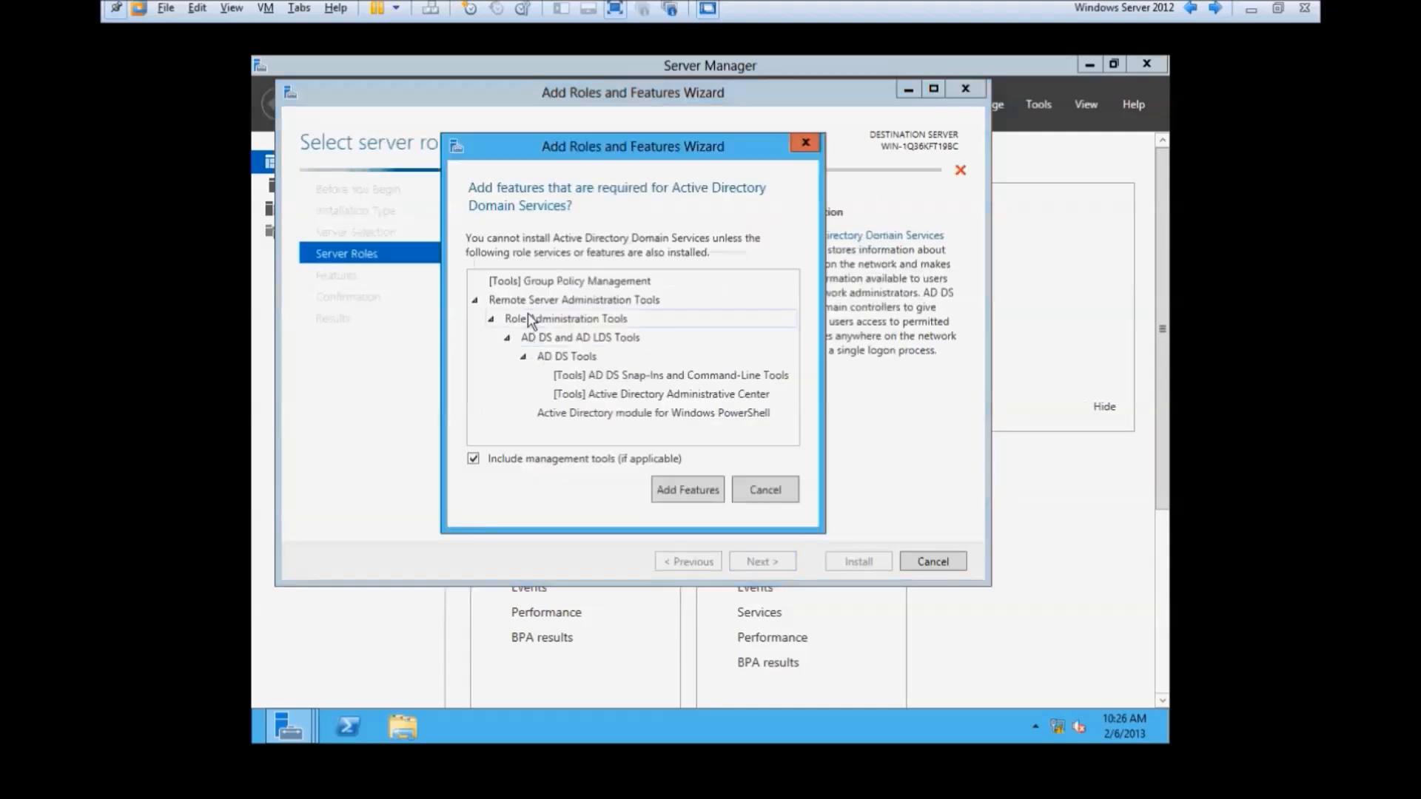
left_click(687, 490)
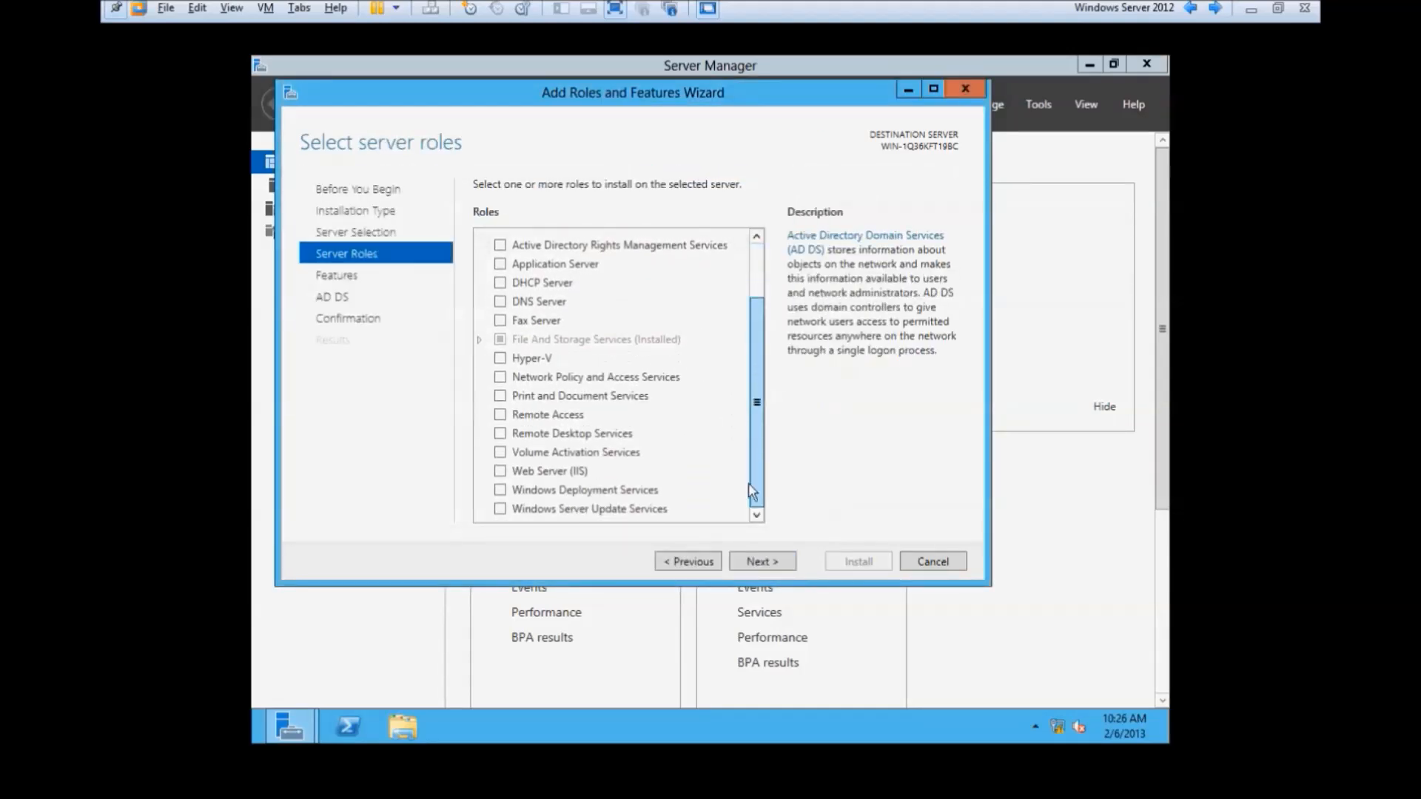
left_click(760, 561)
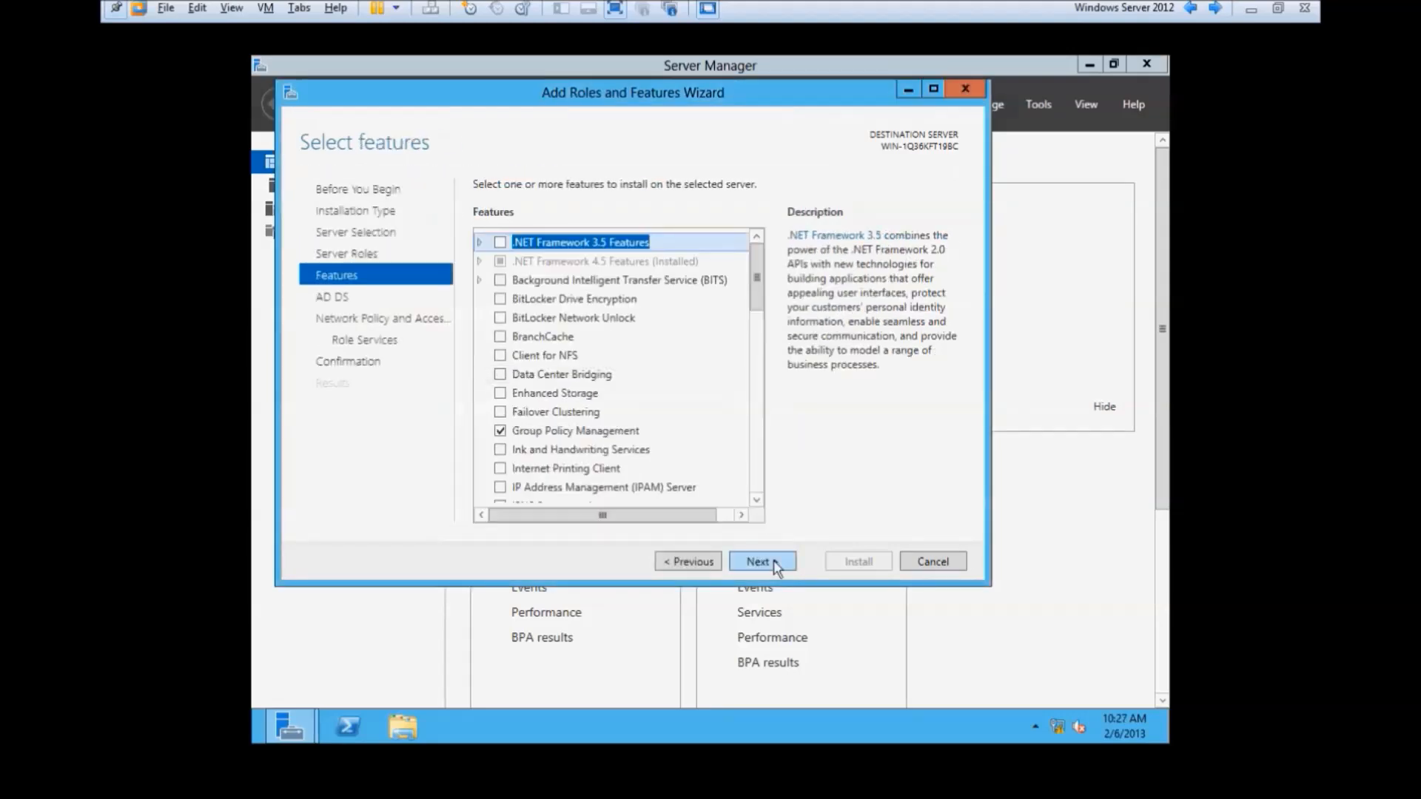
left_click(761, 561)
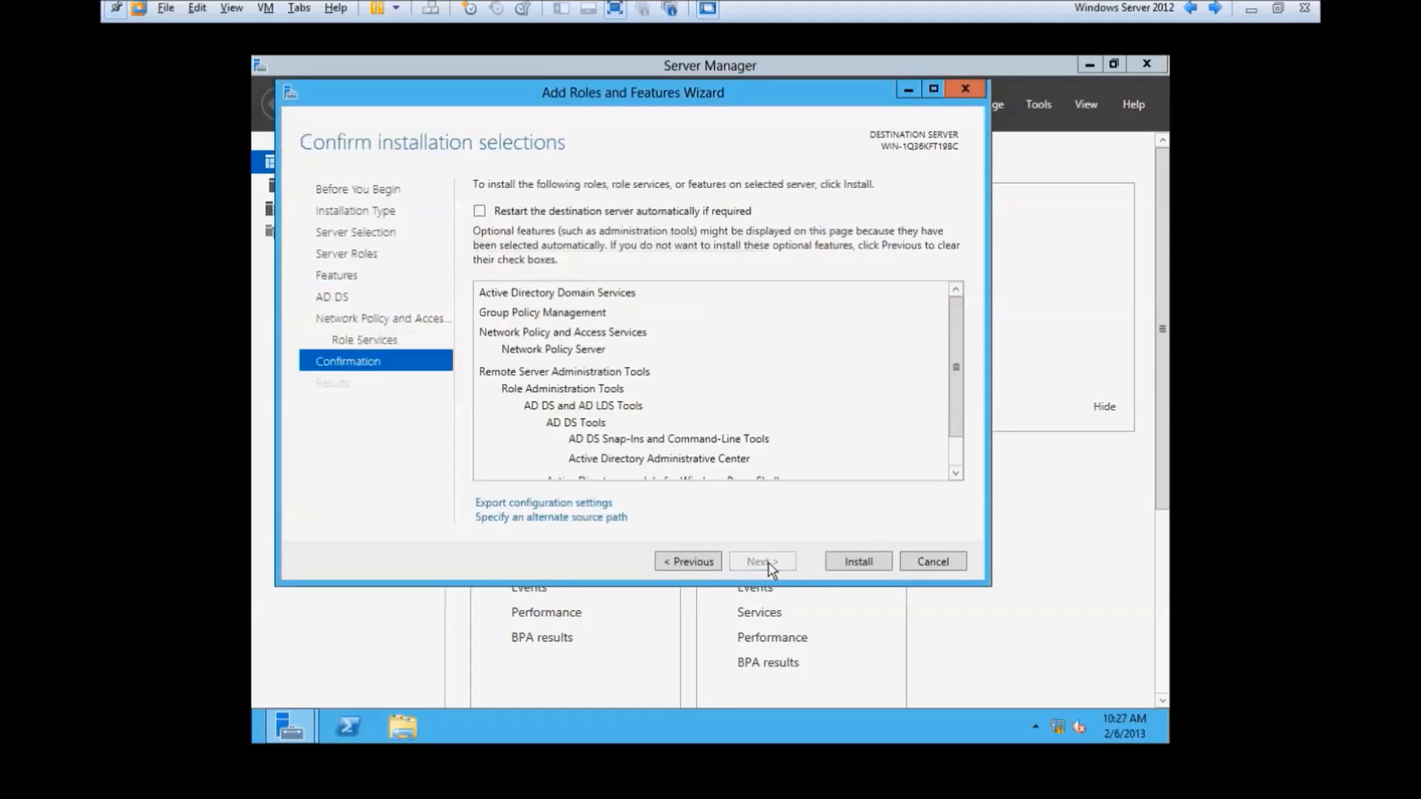
left_click(856, 560)
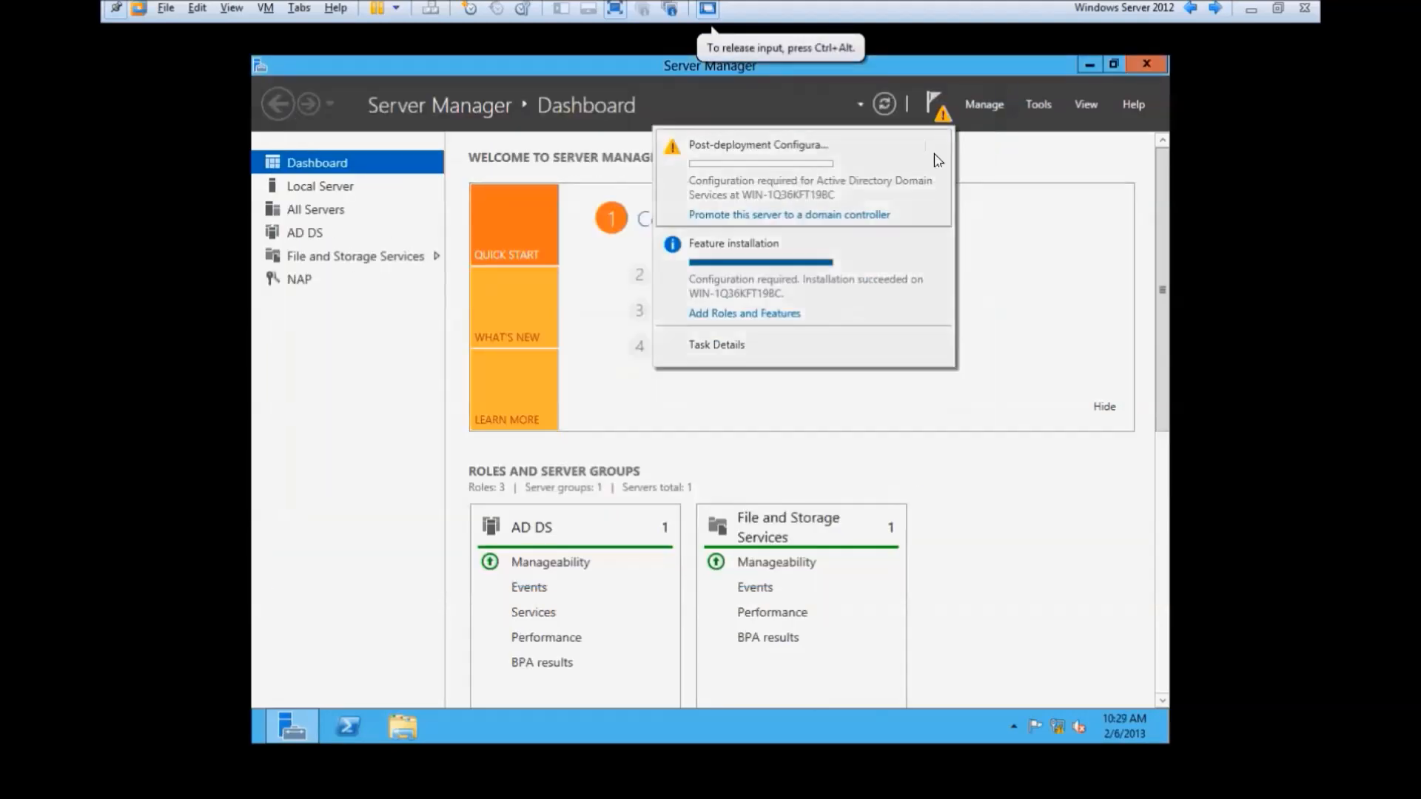
Promote the server to a domain controller for the new forest newport.com and close the results.
left_click(789, 213)
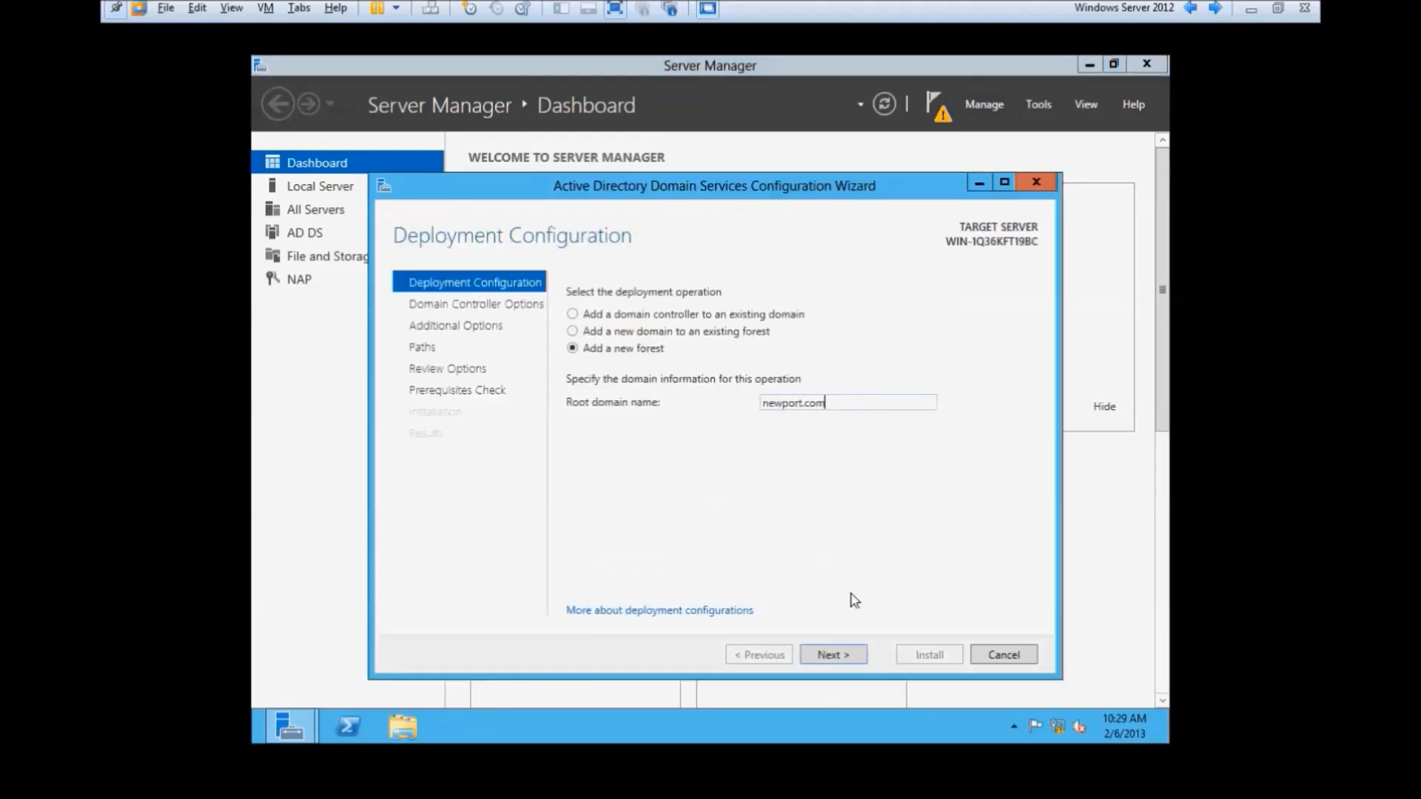
left_click(832, 654)
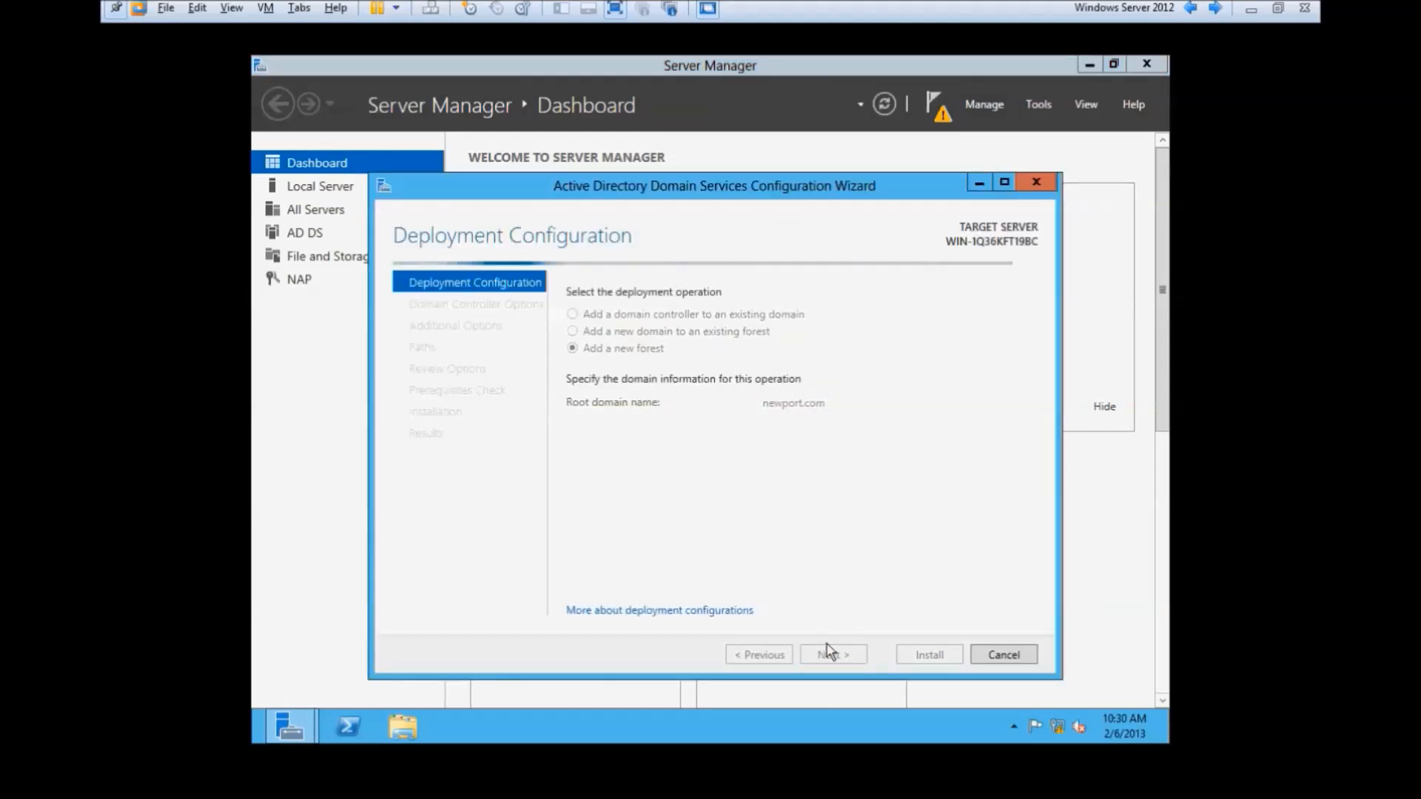
left_click(830, 655)
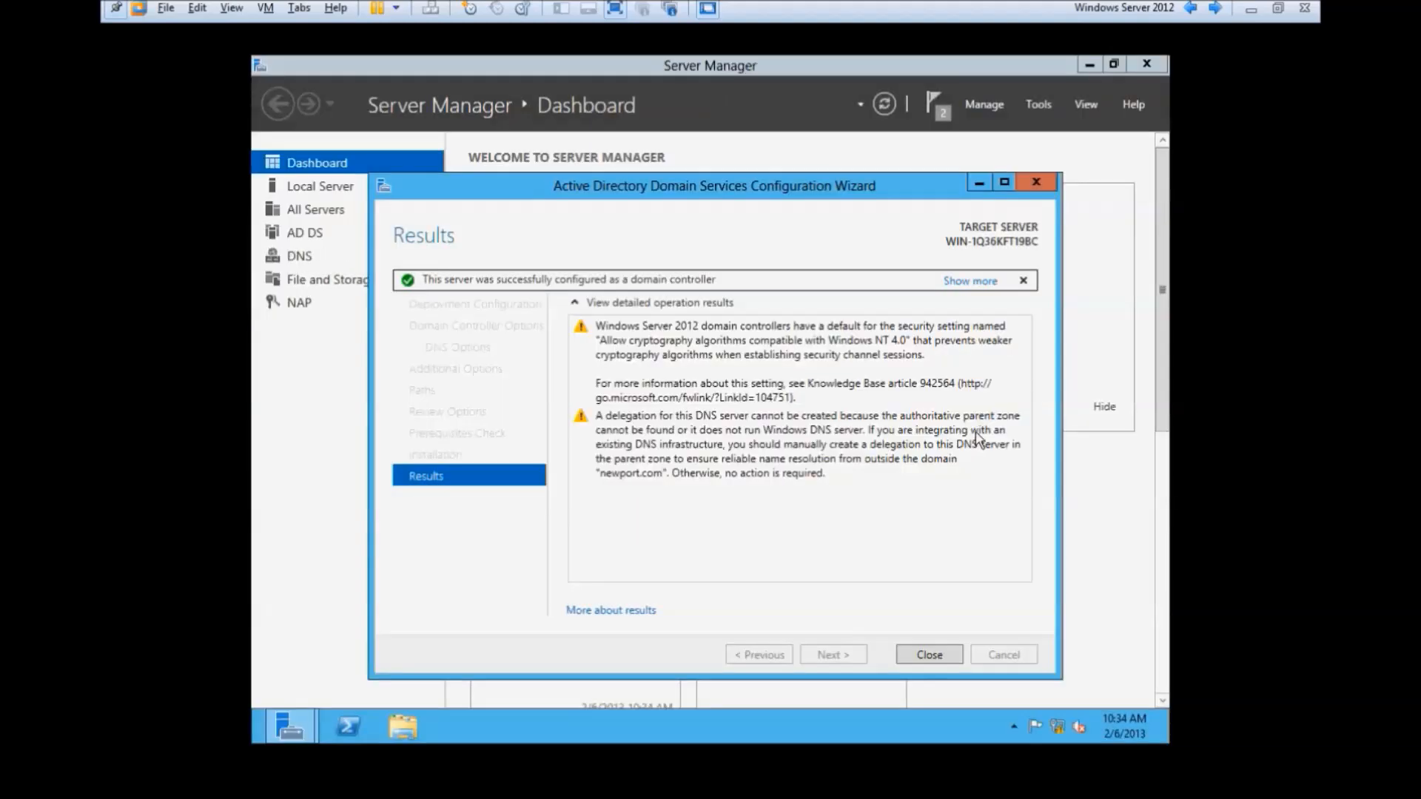
left_click(928, 654)
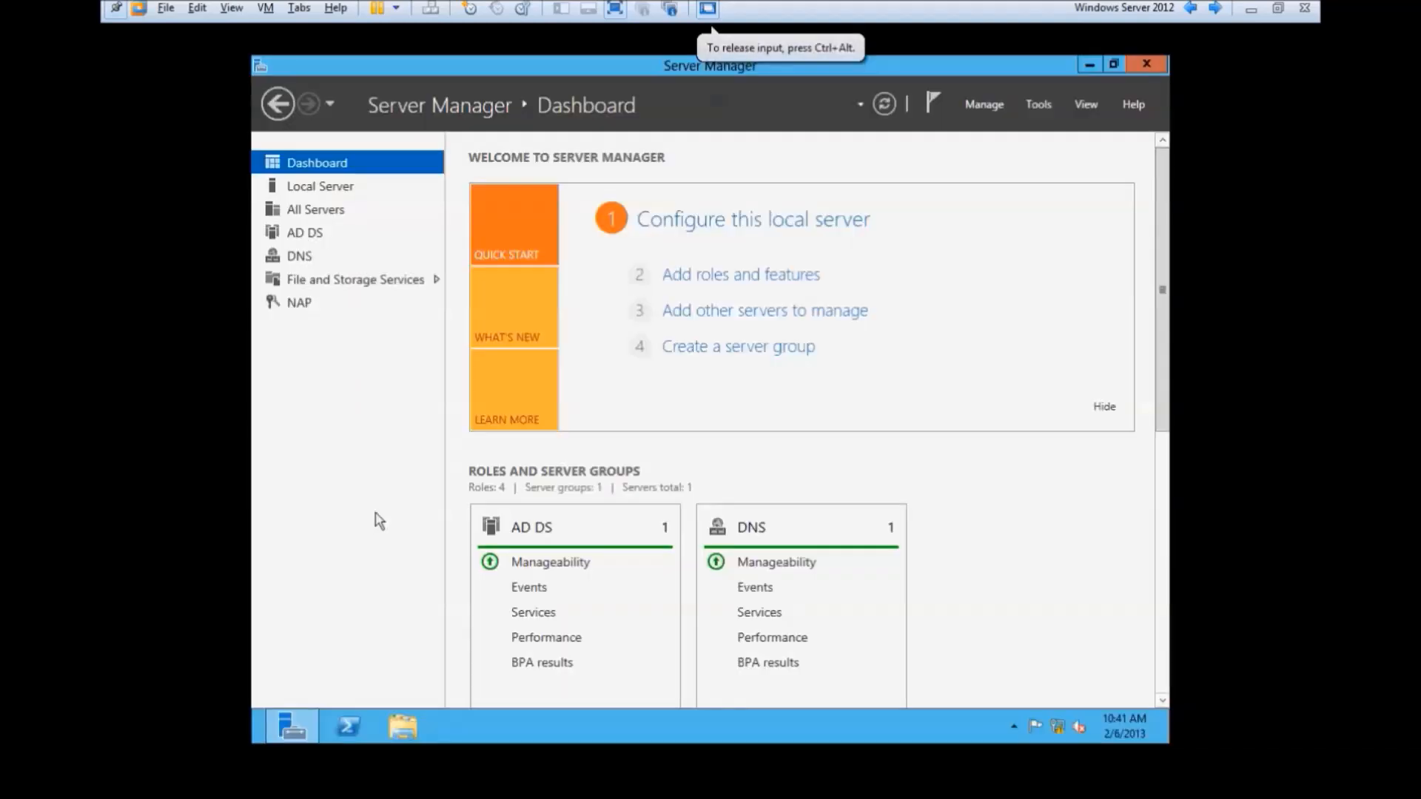
Create a new user in the newport.com Users container and give it a password.
left_click(305, 232)
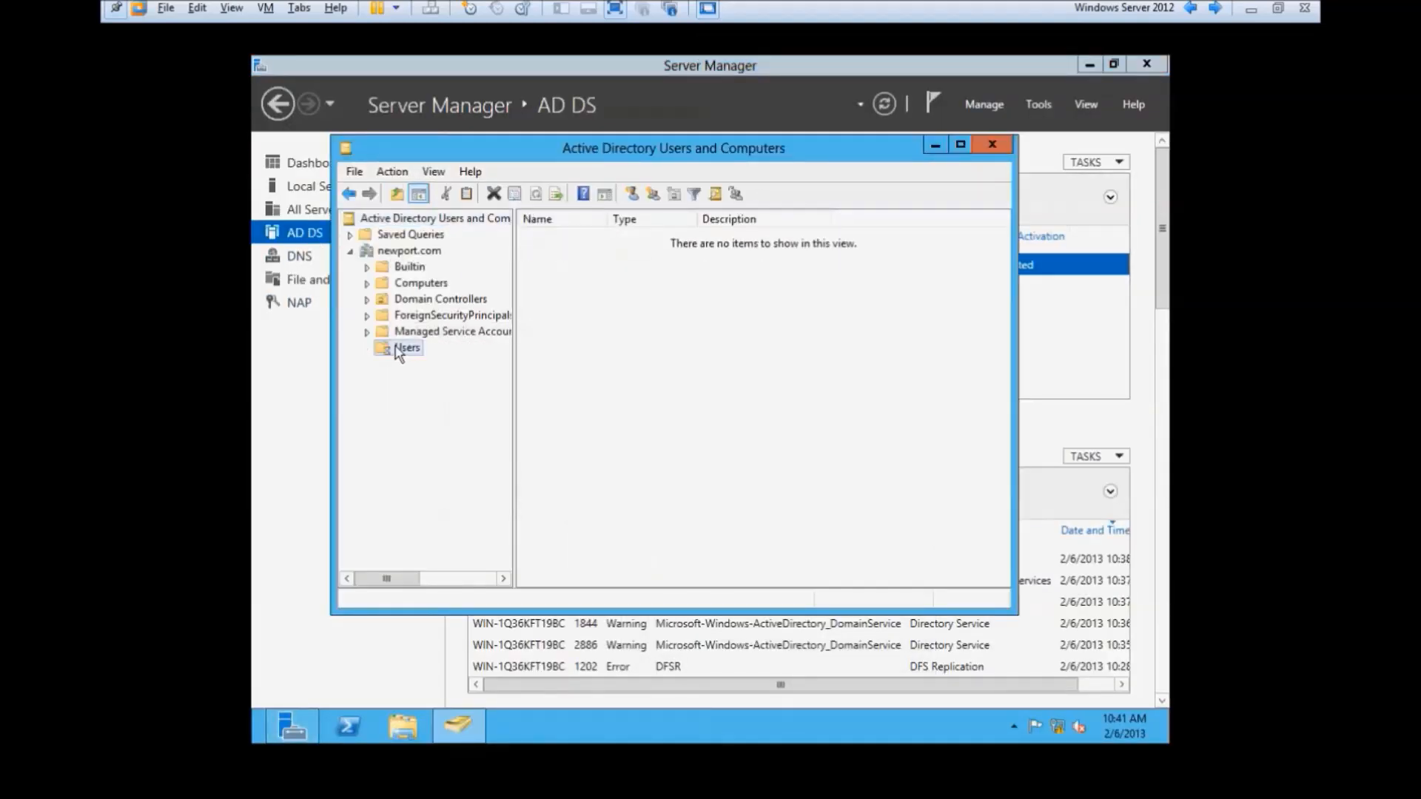
right_click(407, 346)
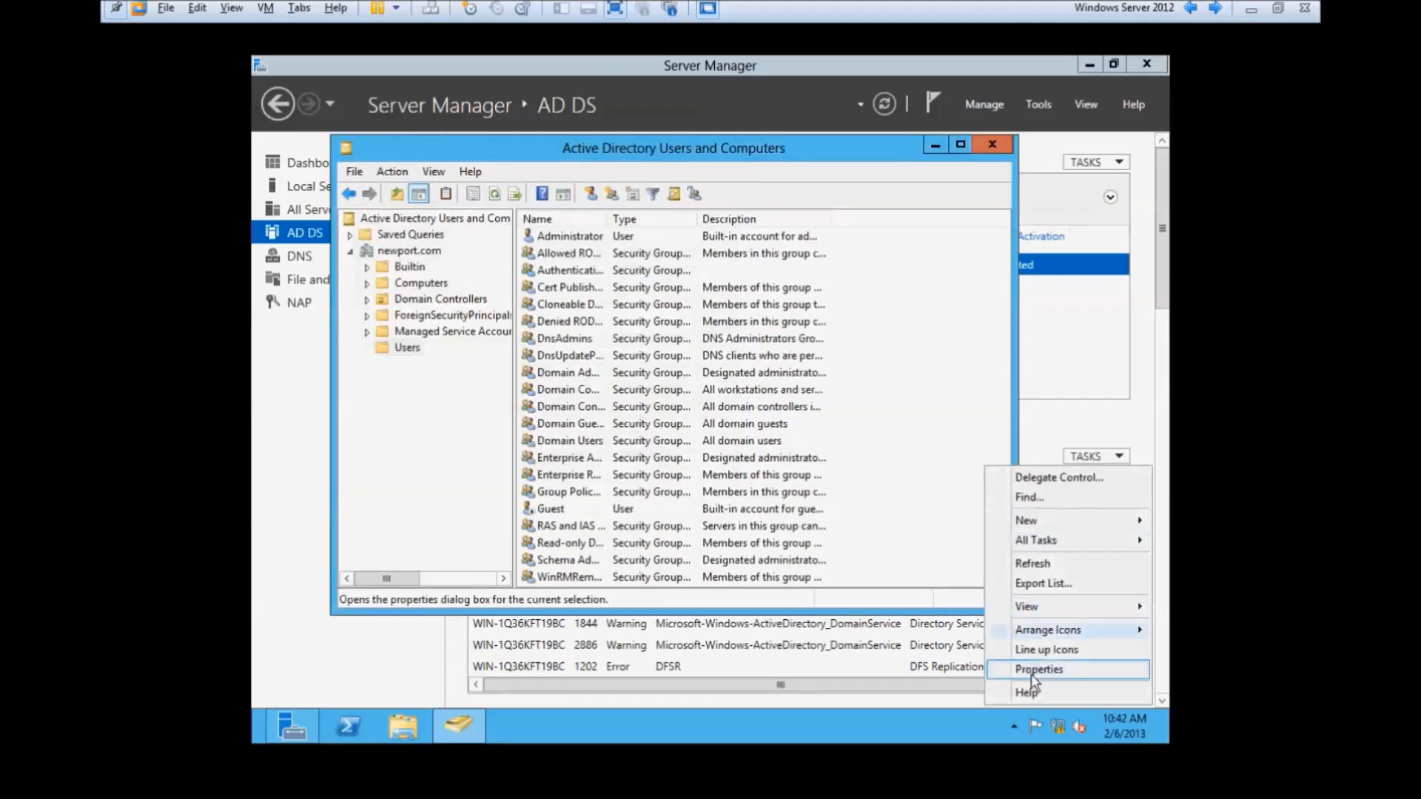
left_click(1027, 519)
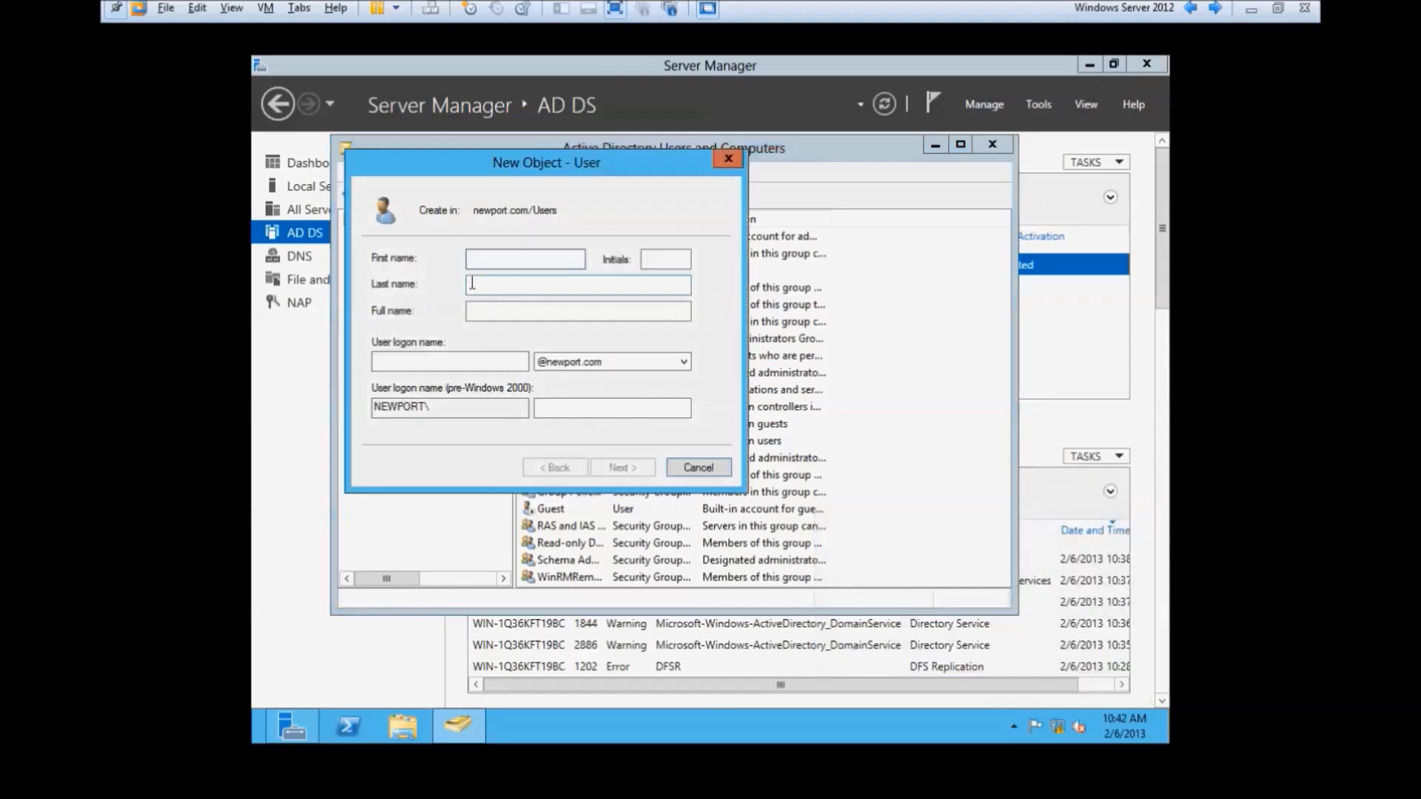
left_click(622, 468)
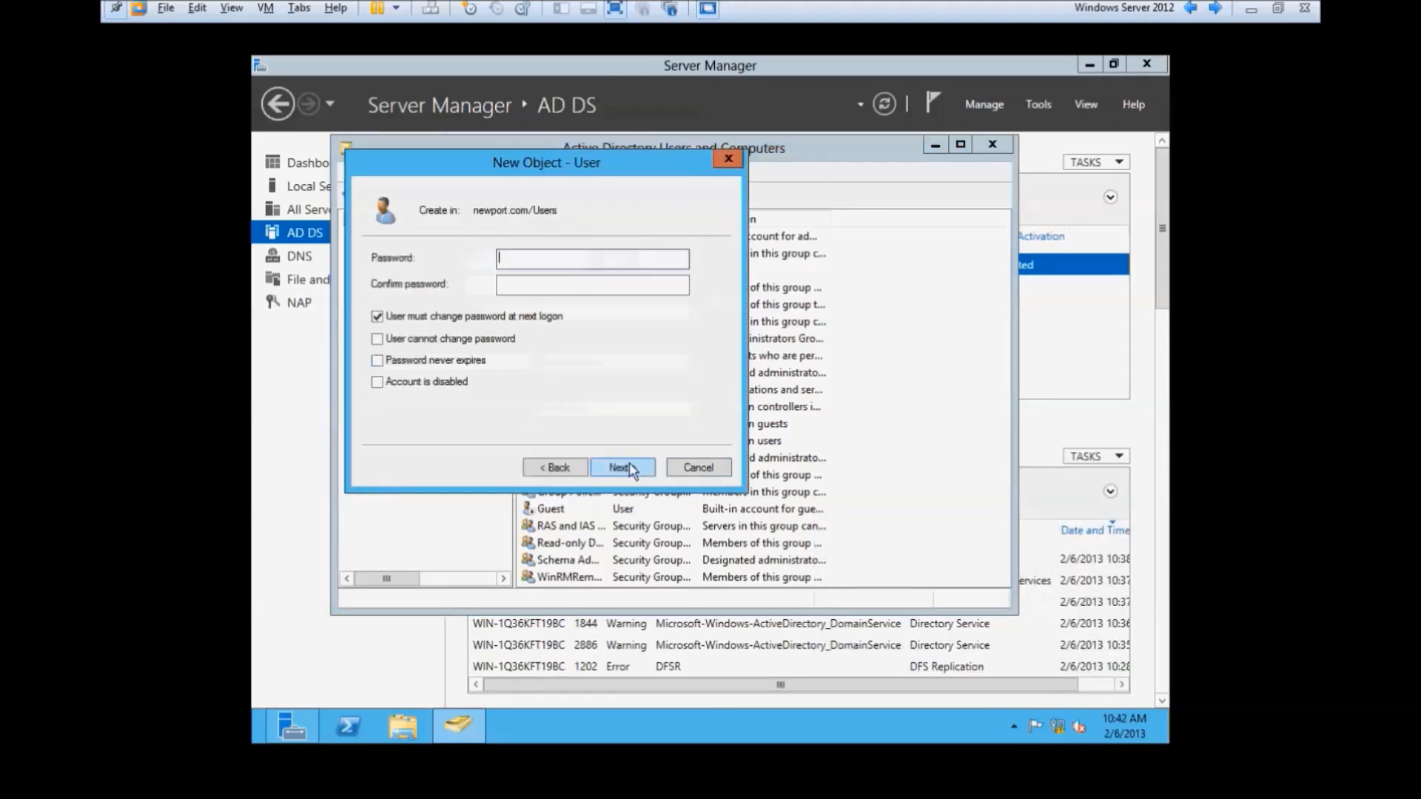
type("password")
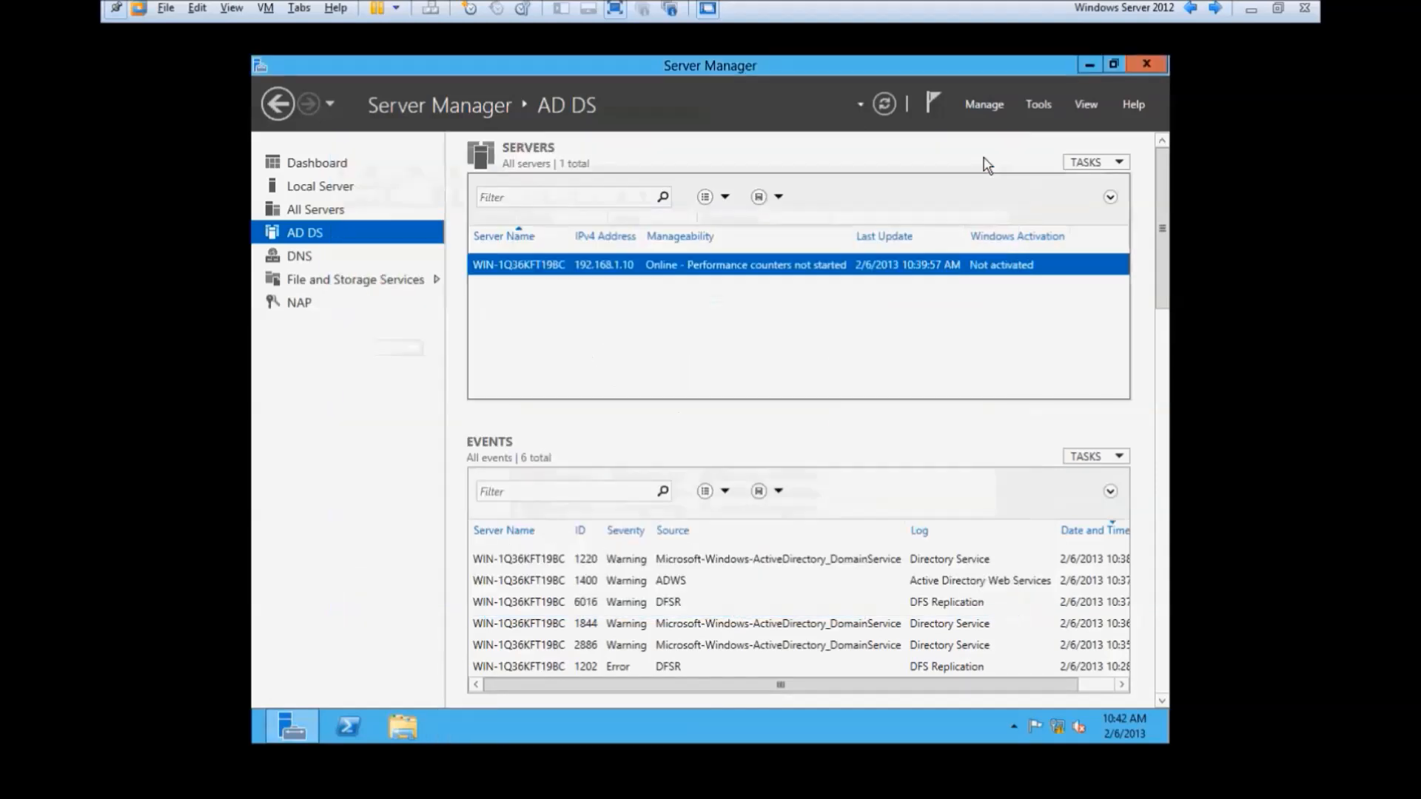
In Network Policy Server, save the router at 192.168.1.1 as a new RADIUS client.
left_click(317, 163)
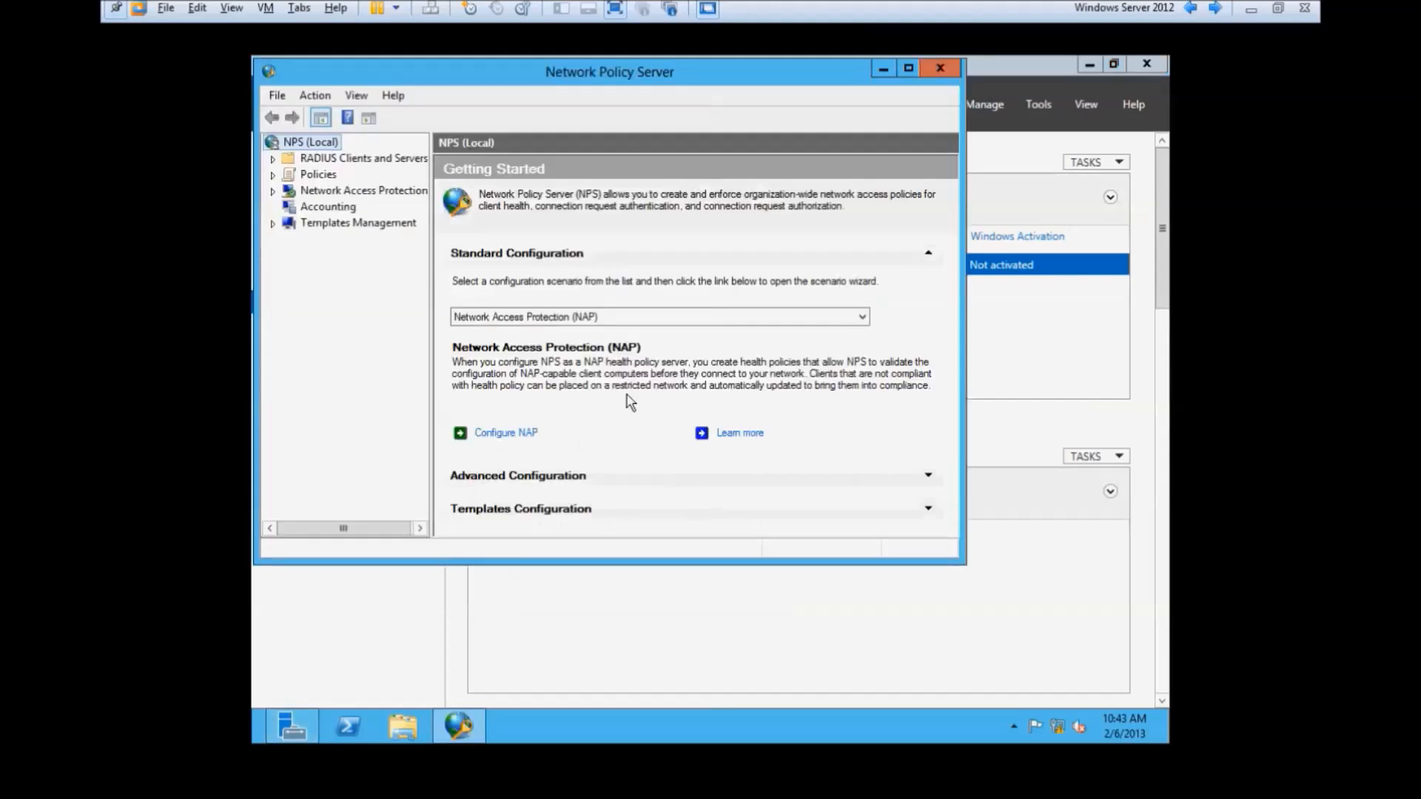
left_click(314, 95)
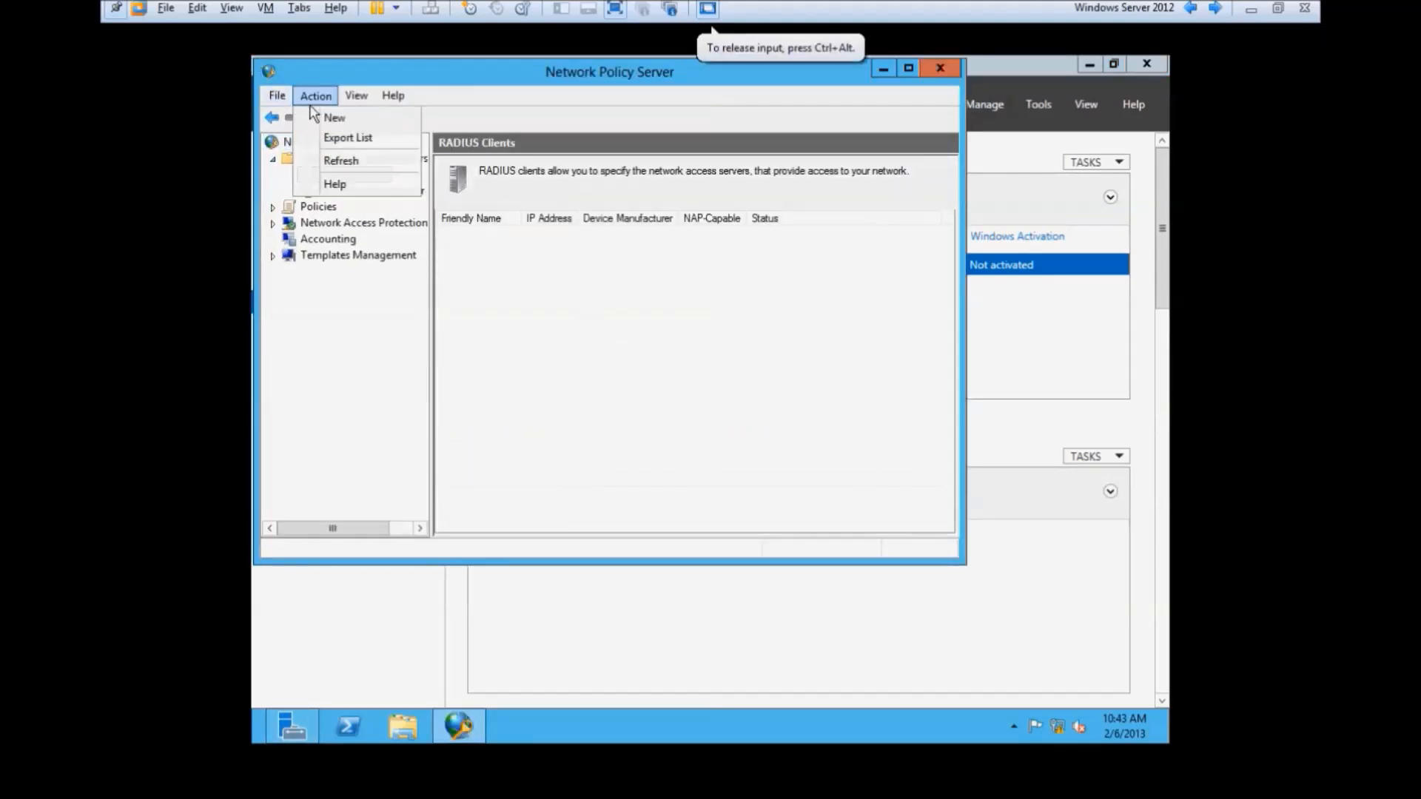
left_click(333, 118)
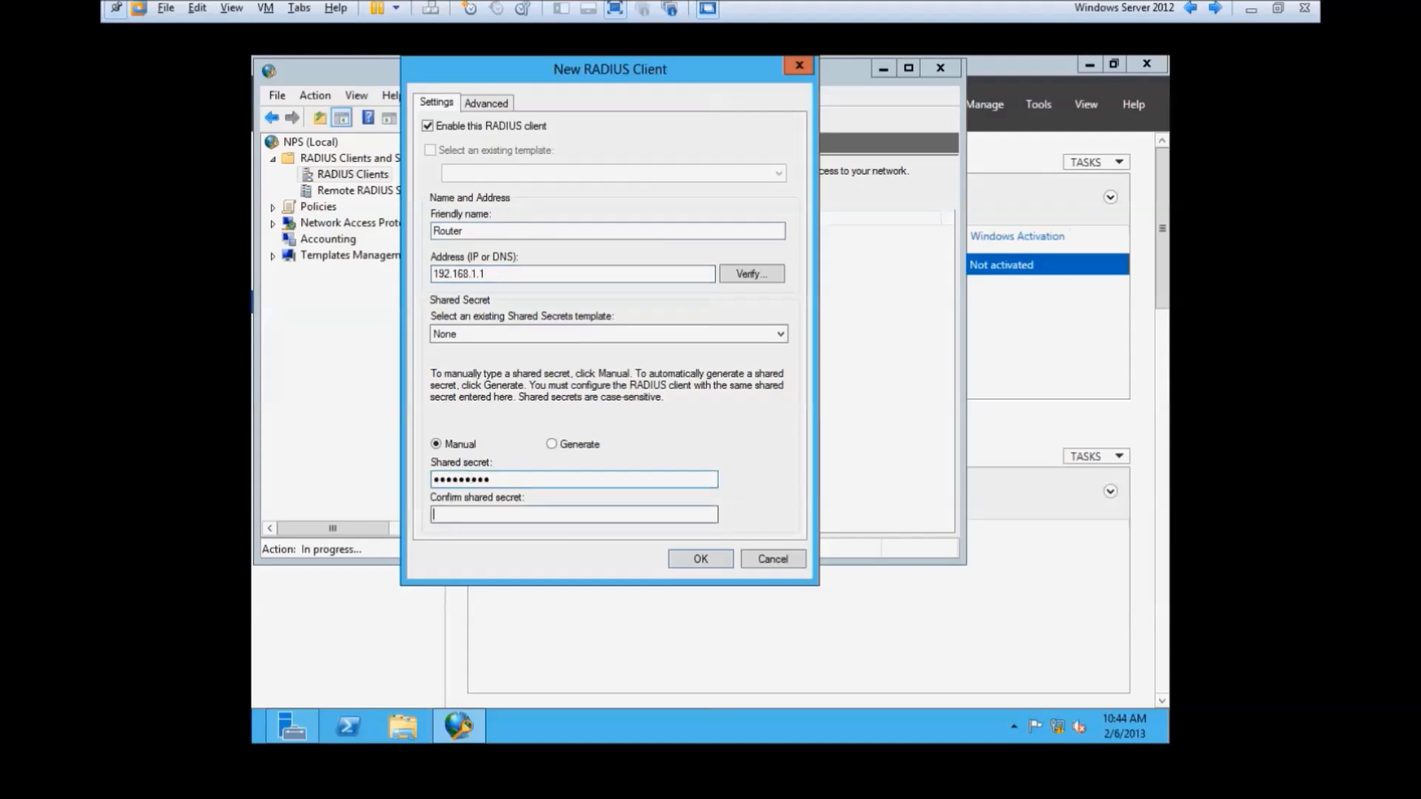
left_click(698, 559)
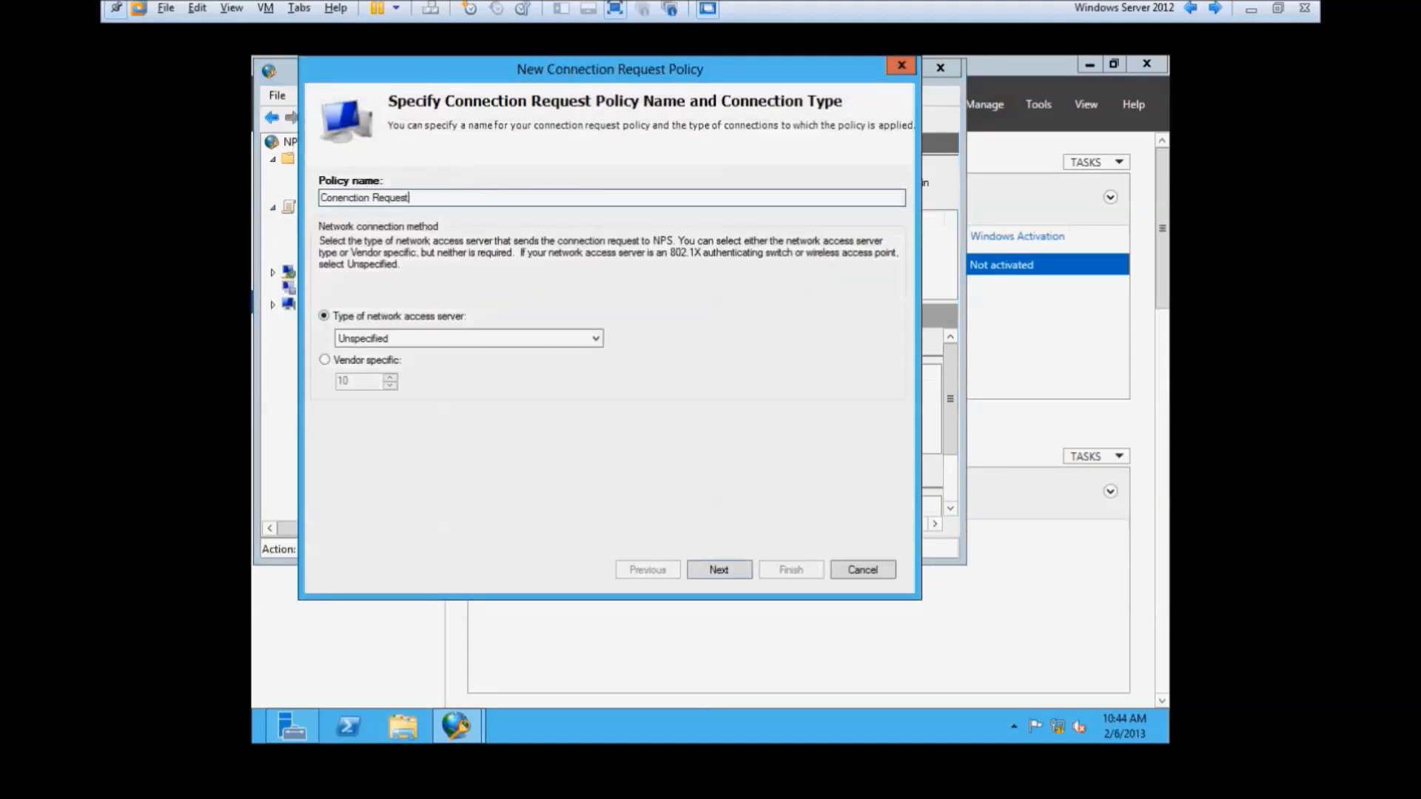
Add a connection request policy that authenticates requests on this server.
left_click(718, 569)
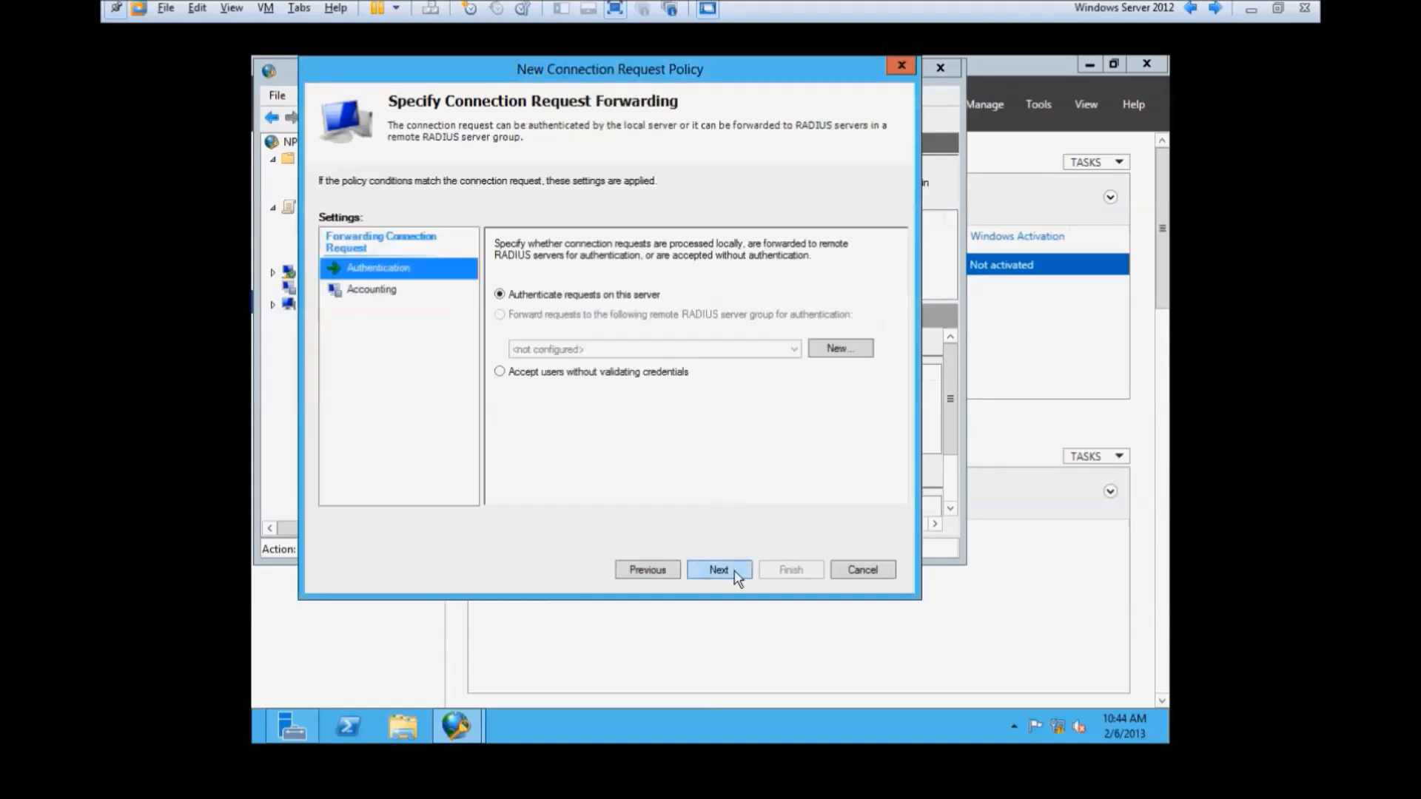
left_click(718, 568)
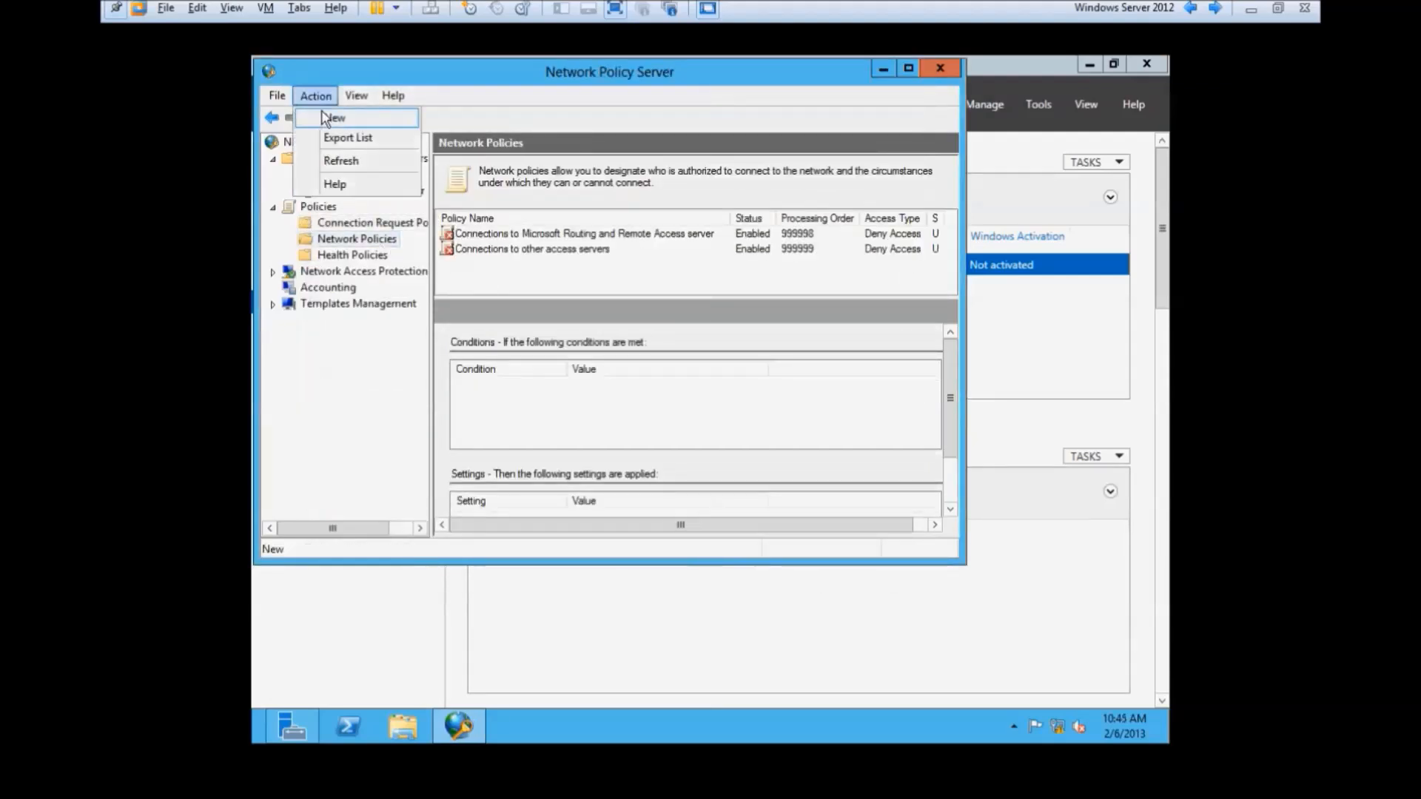
Name the new policy Network Policy Router, add a User Groups condition and grant access.
left_click(333, 119)
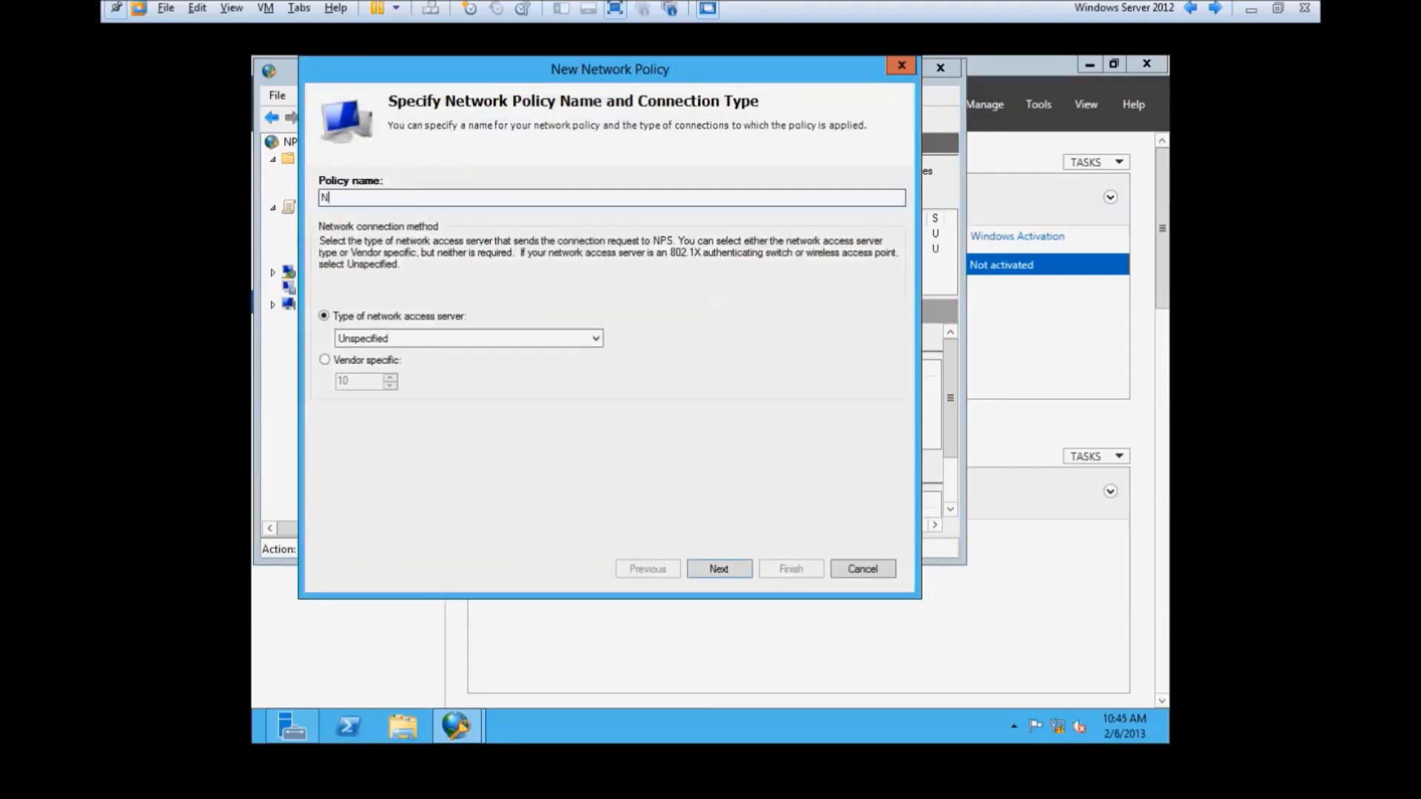
type("etwork Policy Router")
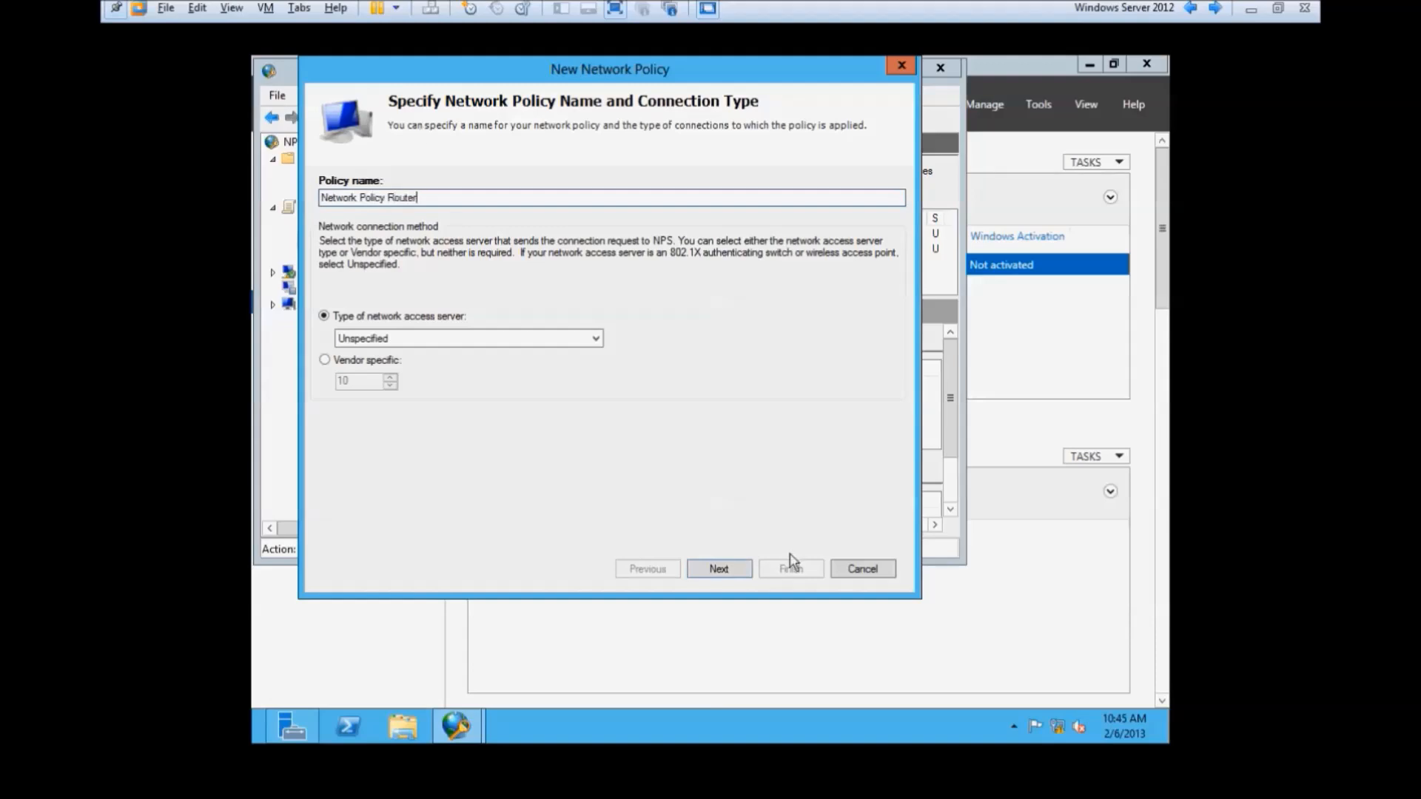
left_click(719, 568)
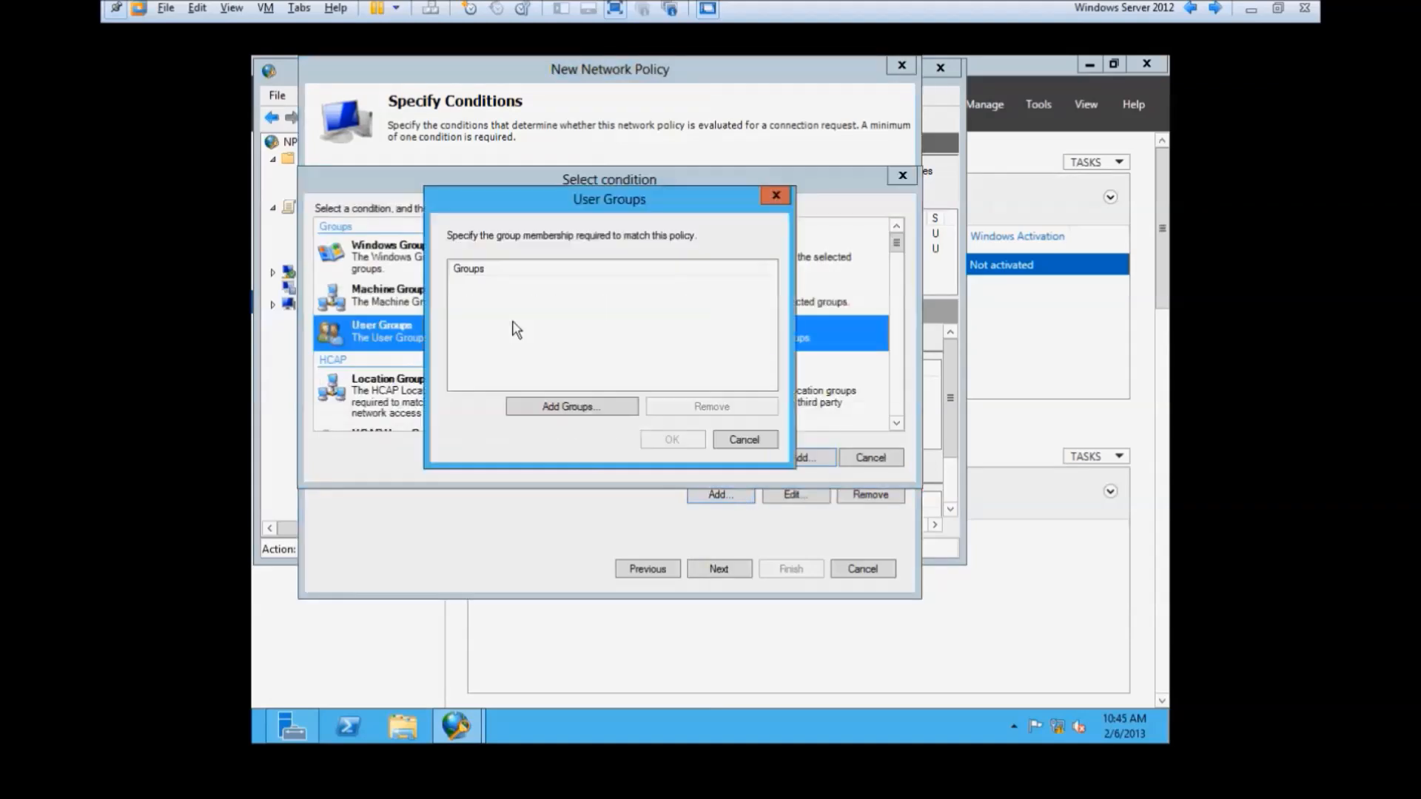
left_click(571, 405)
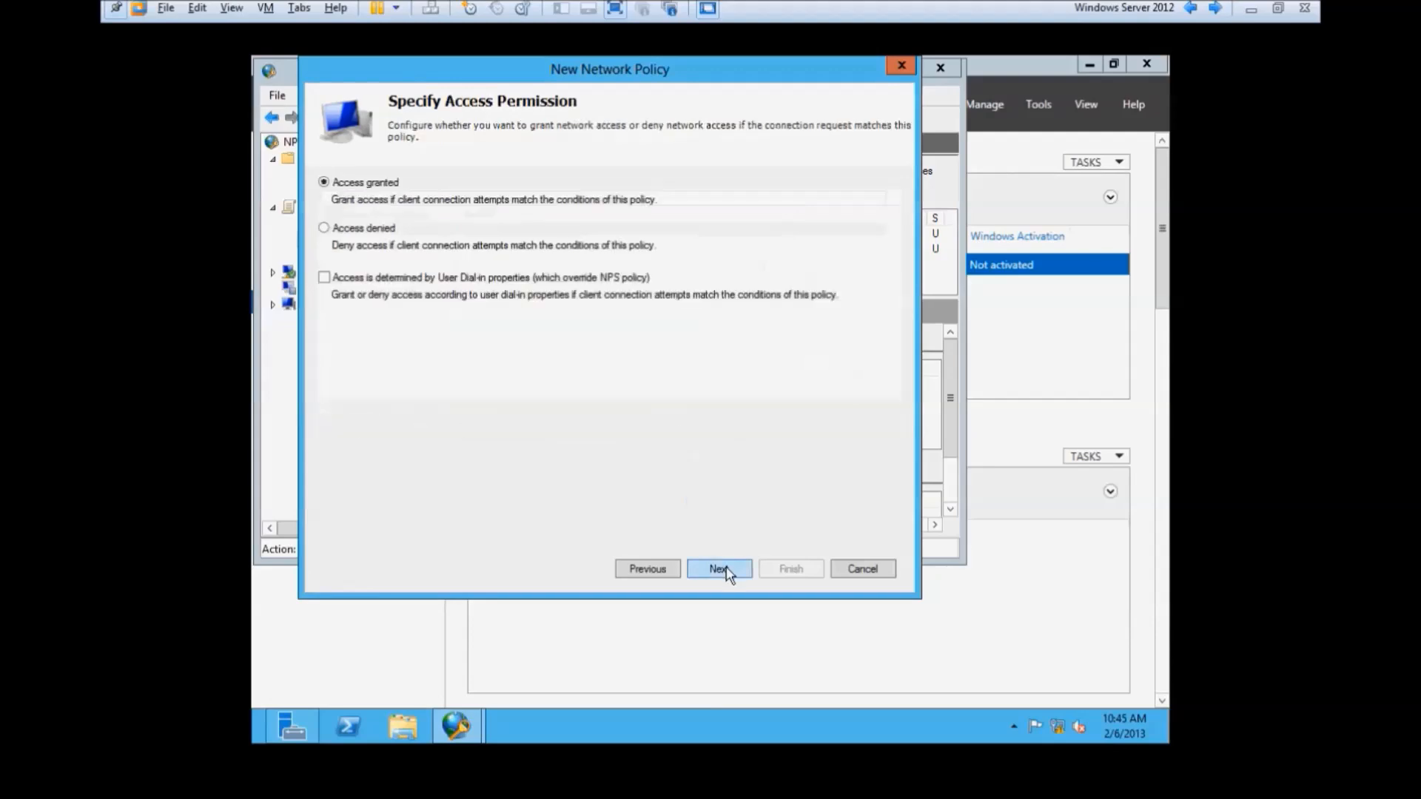
left_click(717, 568)
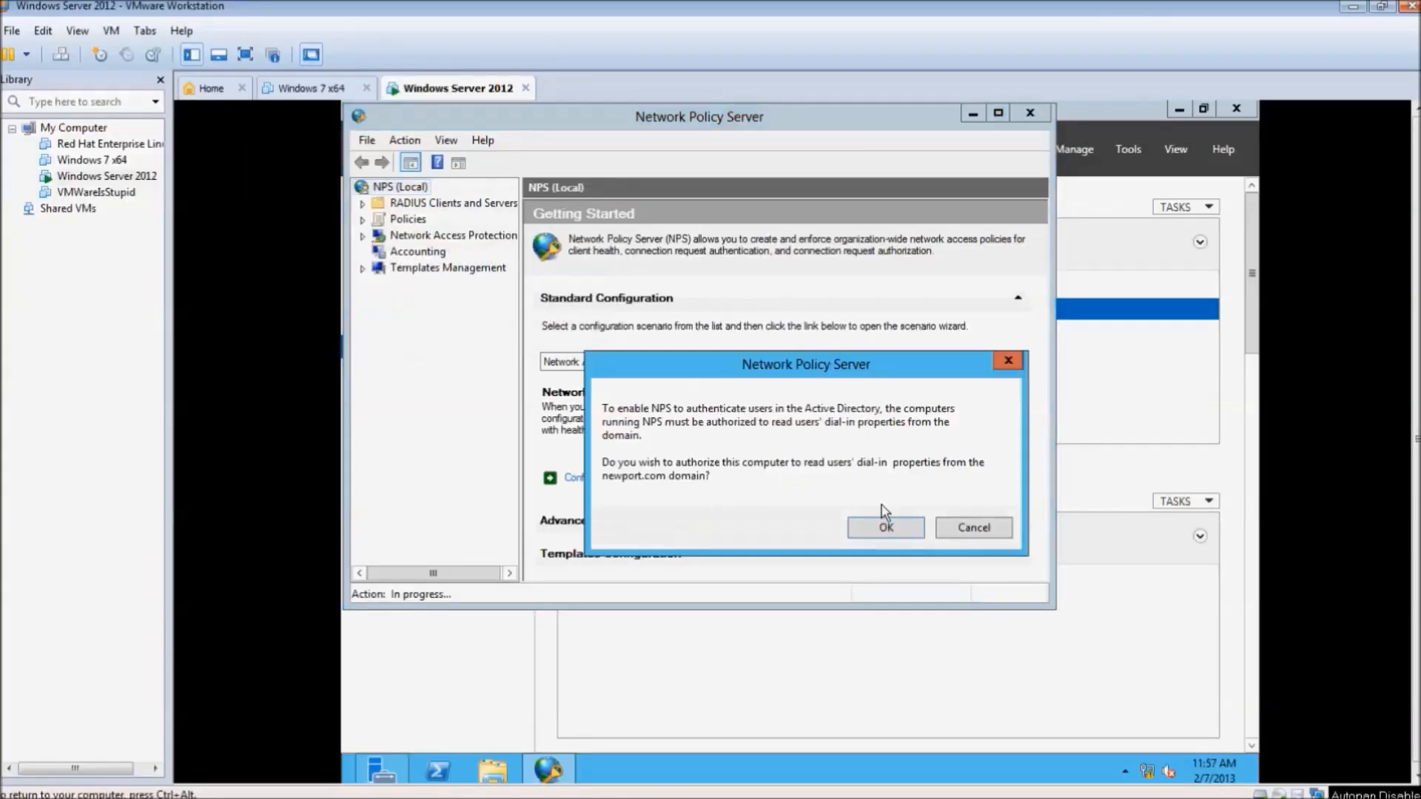
Authorize reading users' dial-in properties from newport.com.
left_click(885, 527)
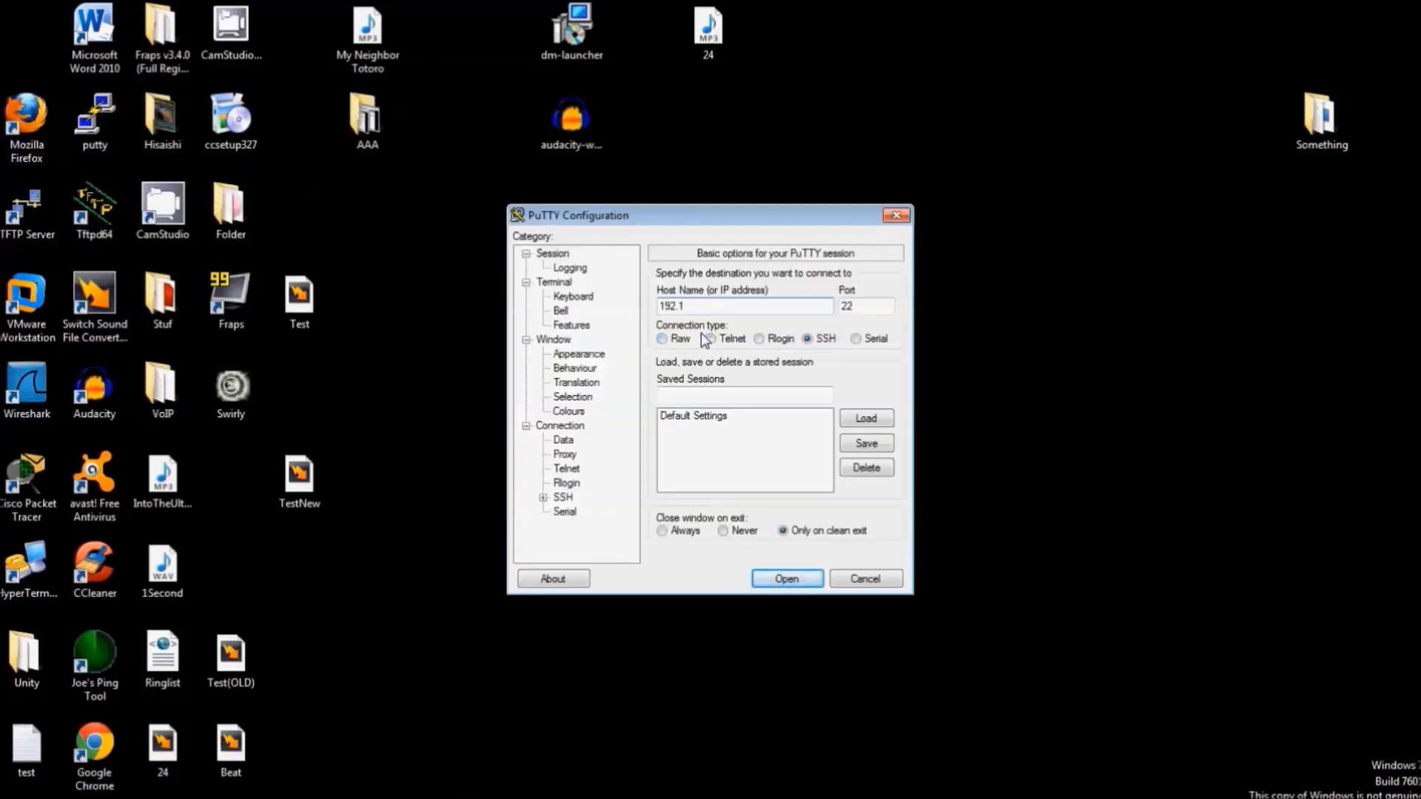
Page through the router's RADIUS AAA running-config in the console session, then close it.
left_click(785, 579)
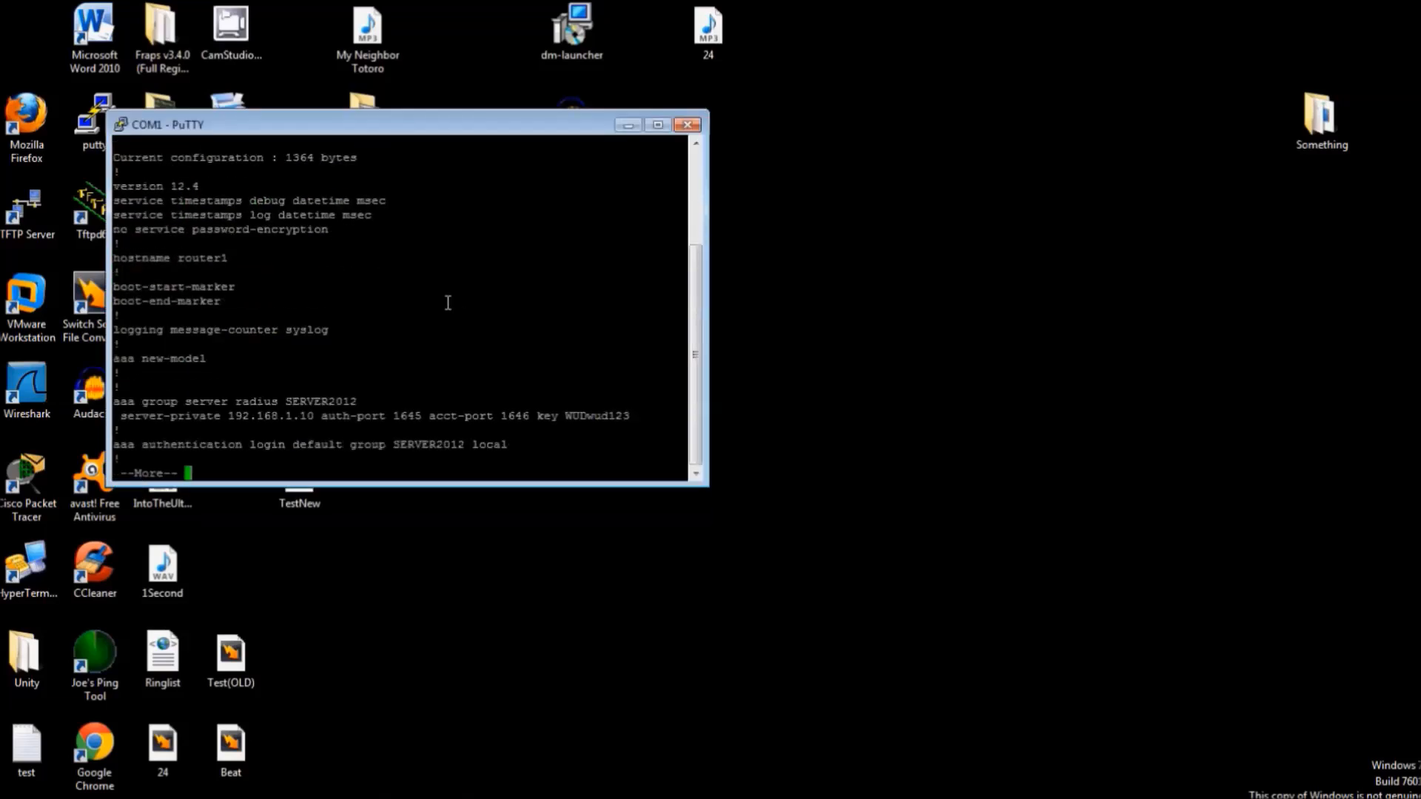
key("space")
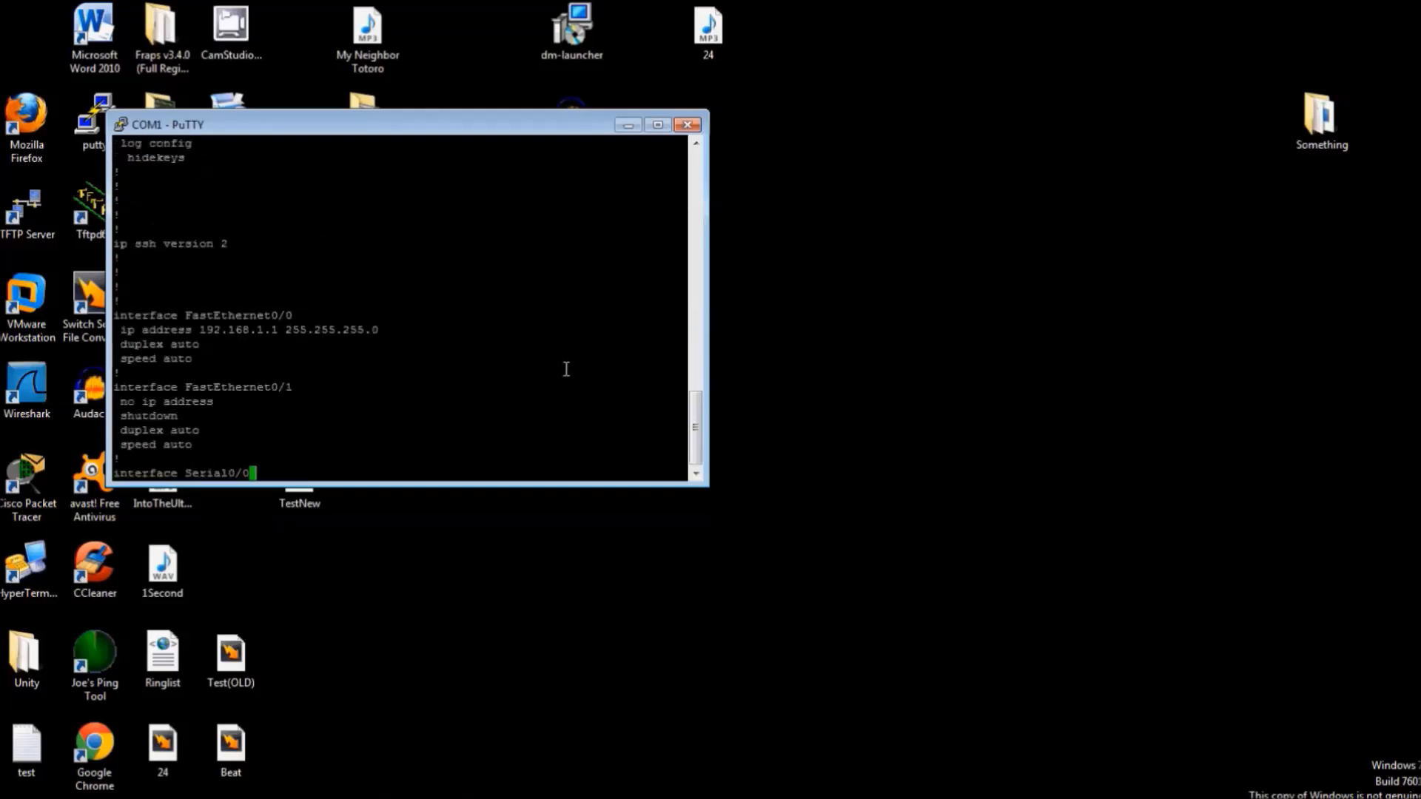
left_click(687, 124)
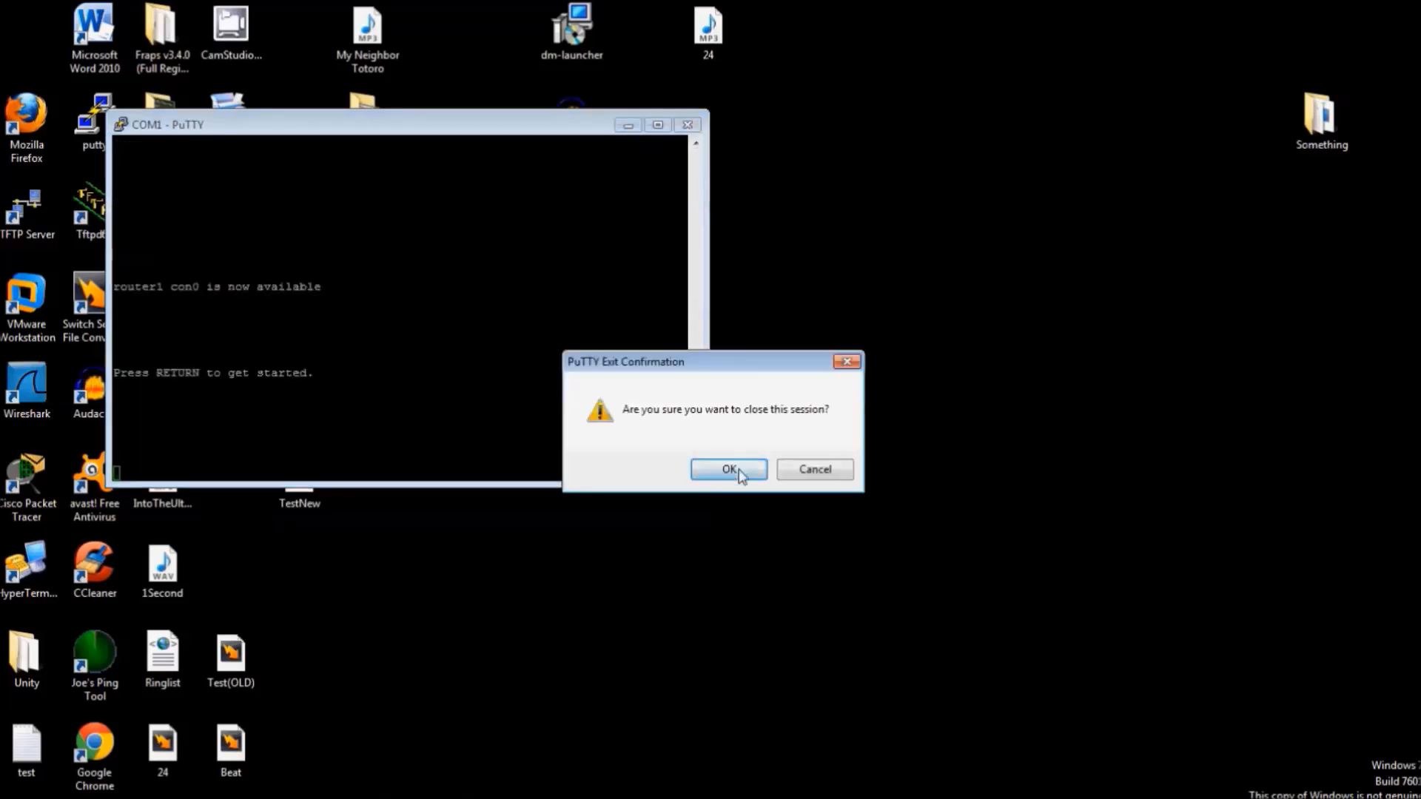
left_click(728, 469)
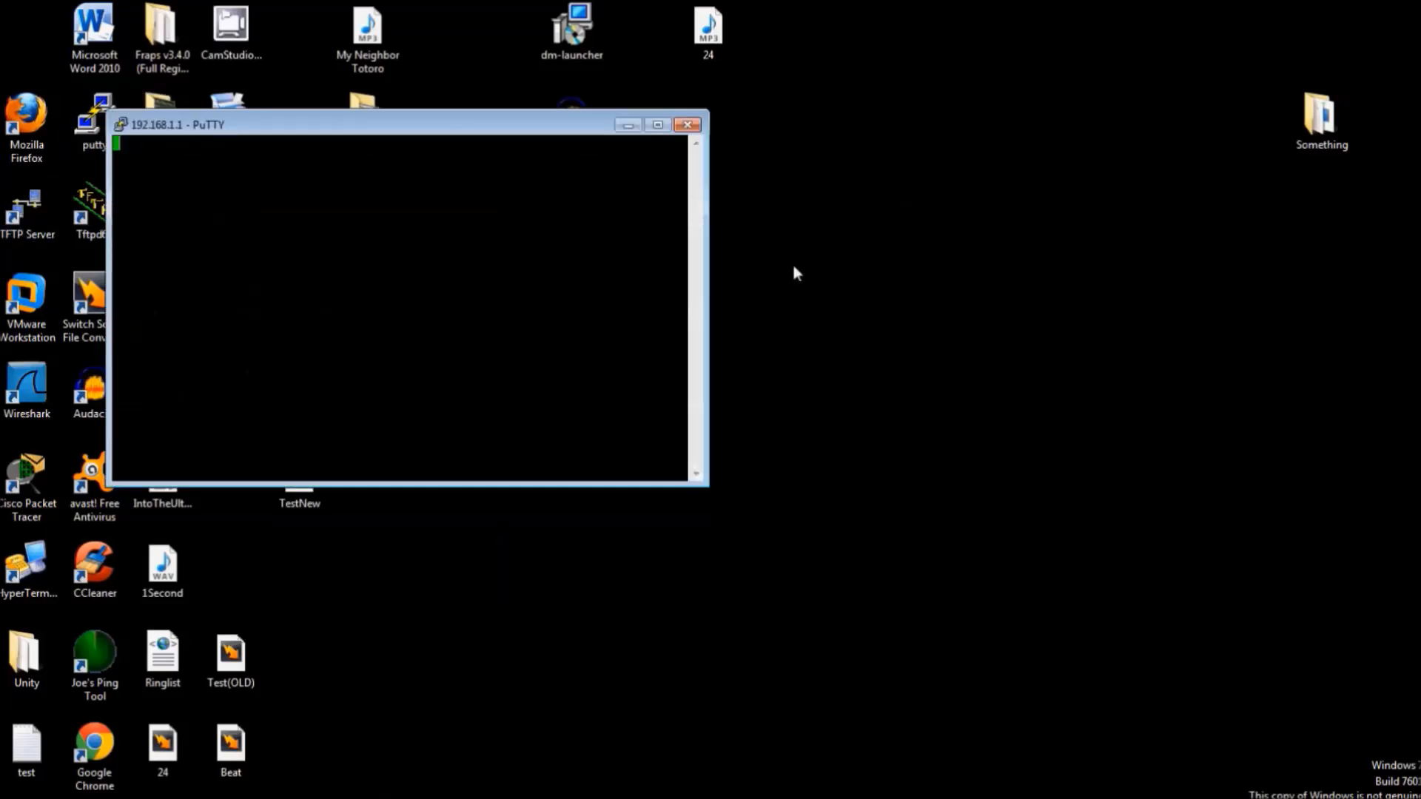